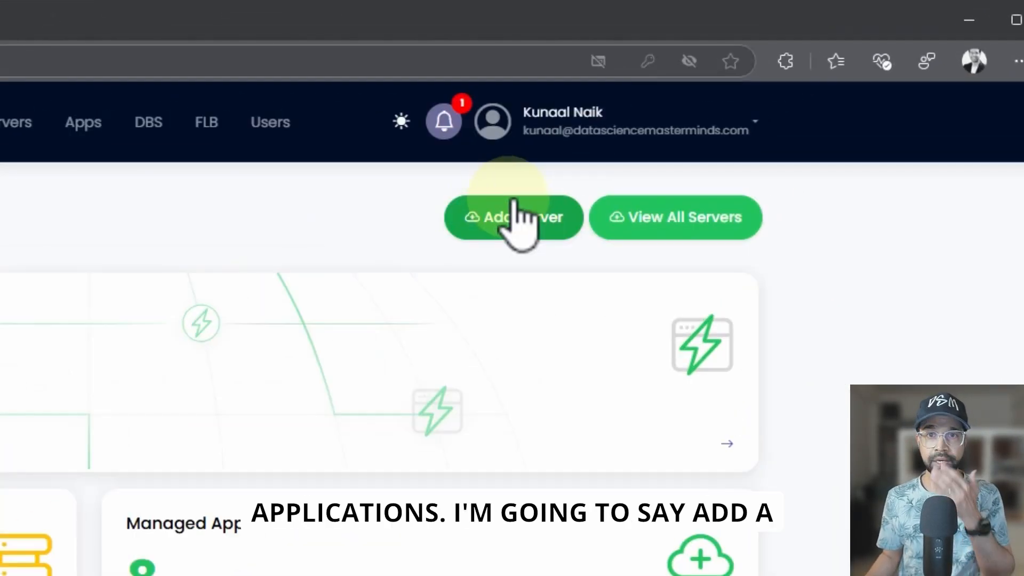
# Provision a Linode Open WebUI server on the Dedicated CPU 8 GB plan in Atlanta
pyautogui.click(513, 218)
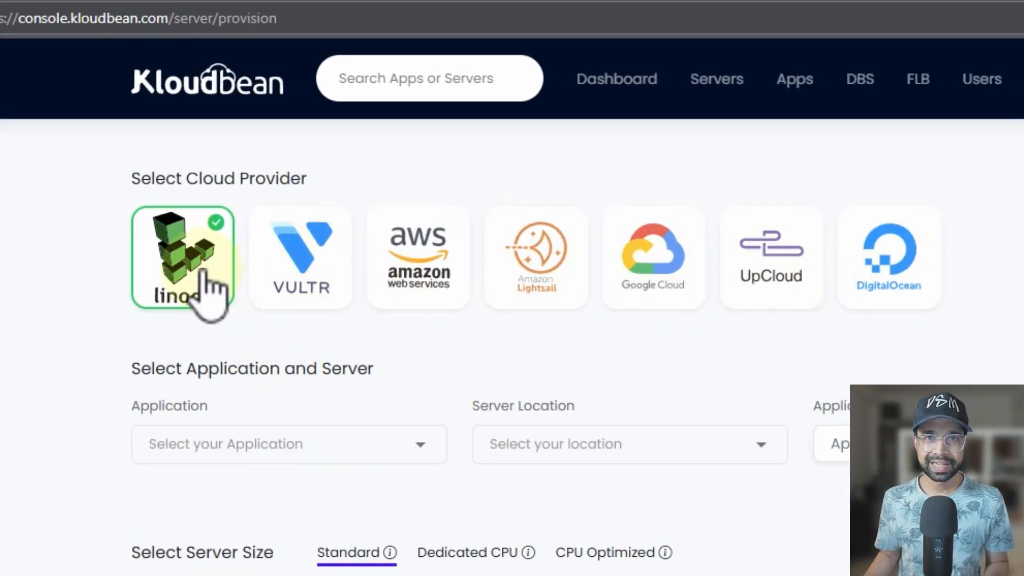
pyautogui.click(288, 444)
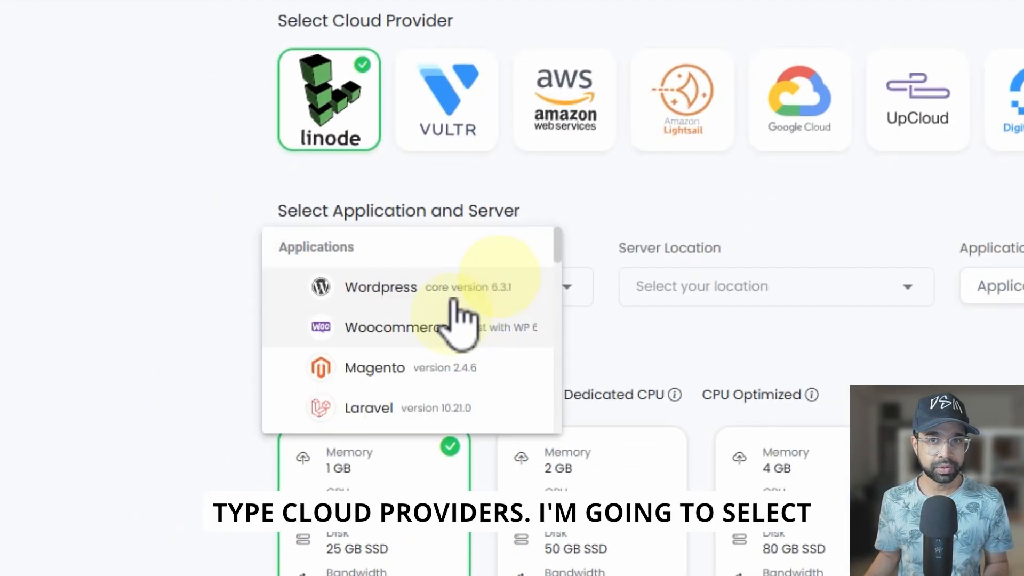
pyautogui.scroll(-3)
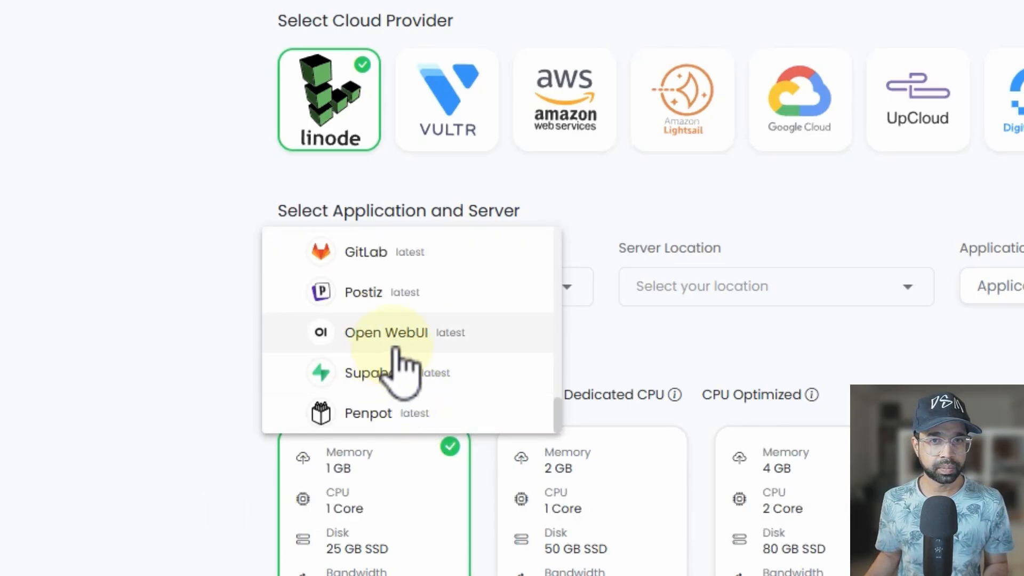
pyautogui.click(387, 333)
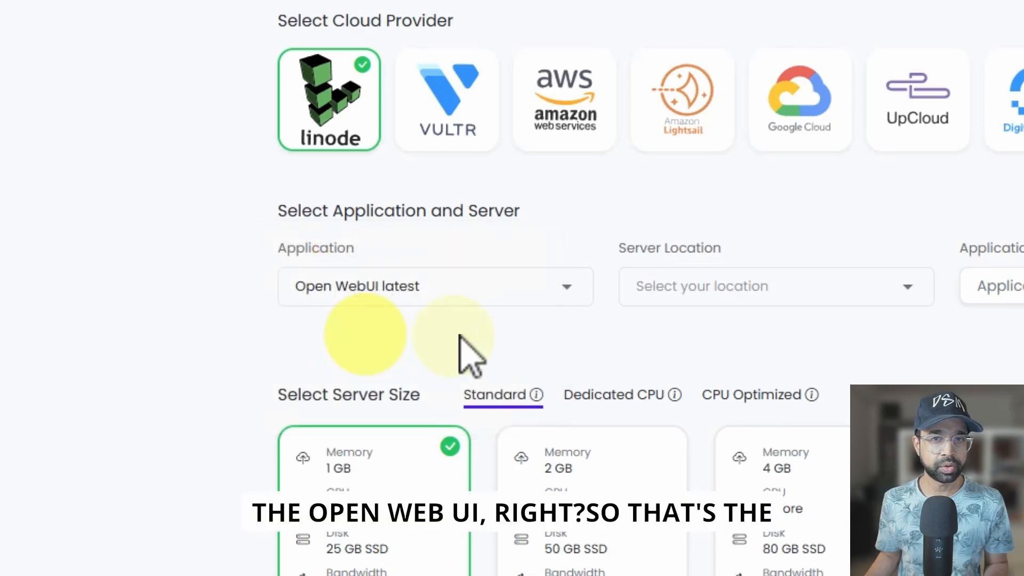
pyautogui.click(777, 285)
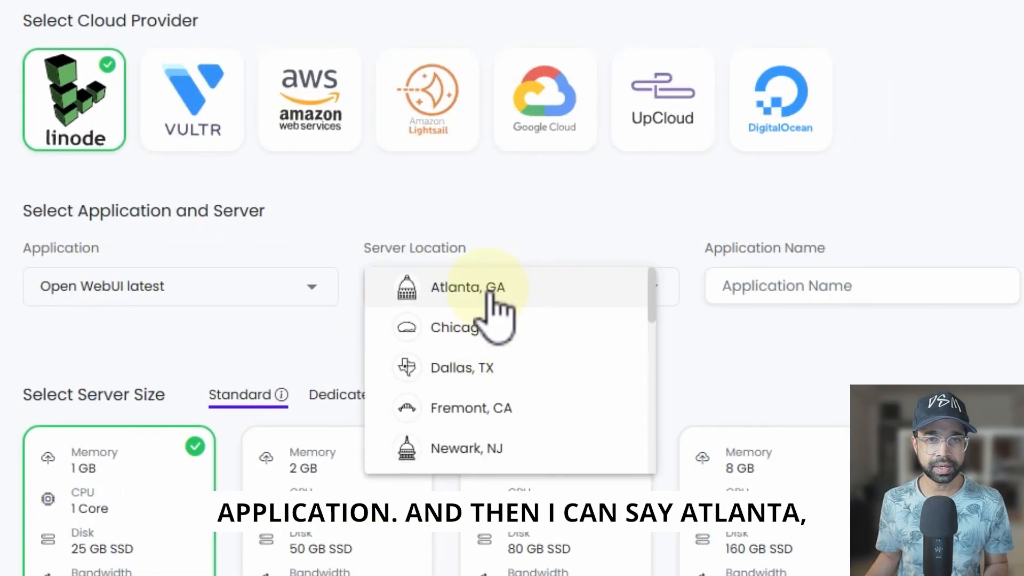
pyautogui.scroll(-3)
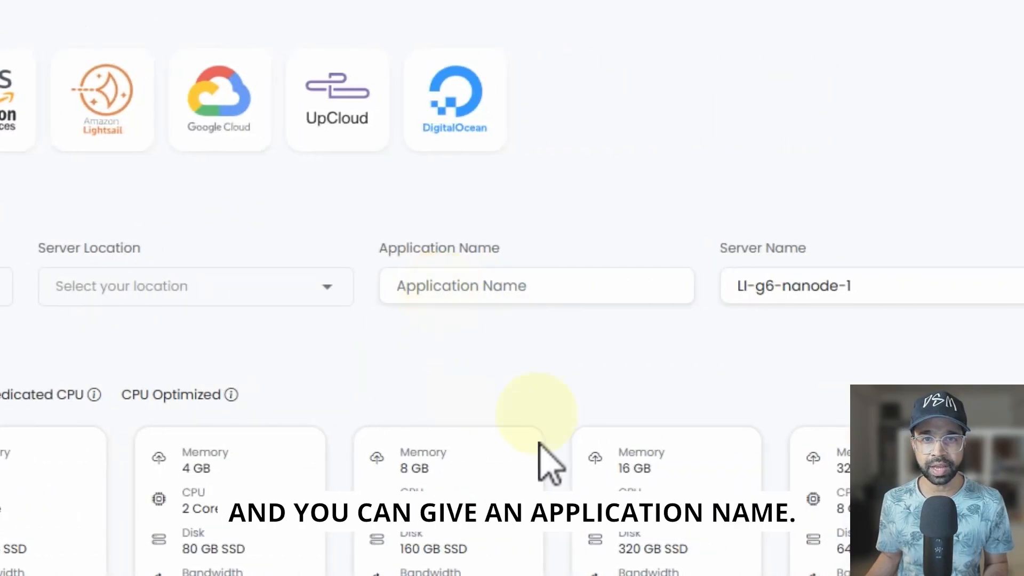
pyautogui.scroll(-3)
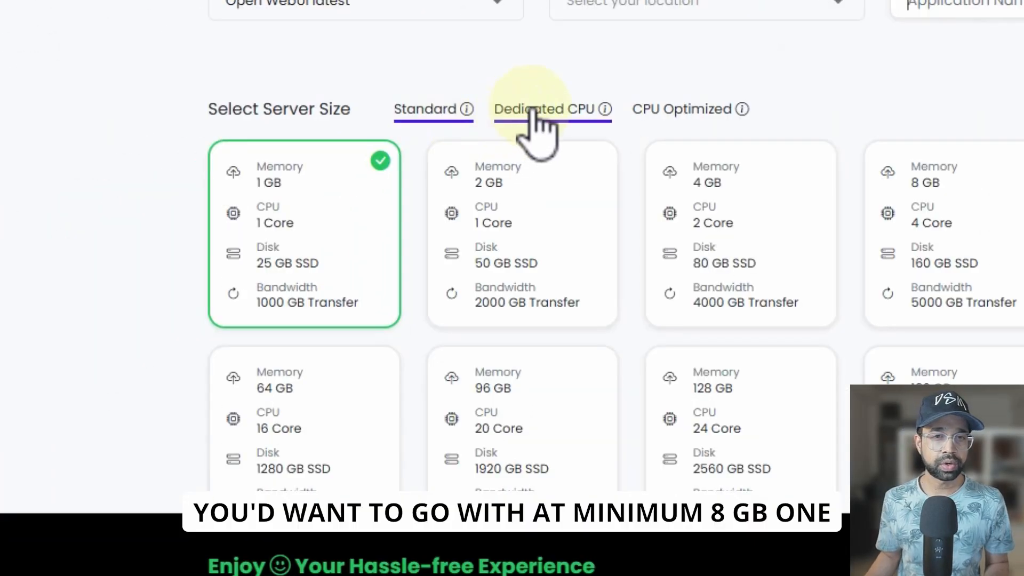
pyautogui.click(541, 109)
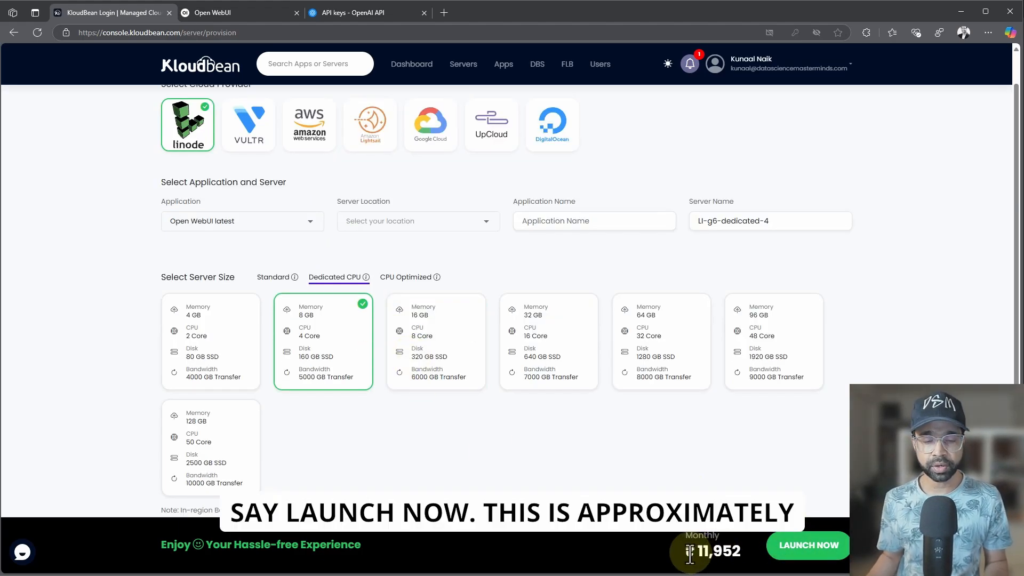
pyautogui.click(548, 342)
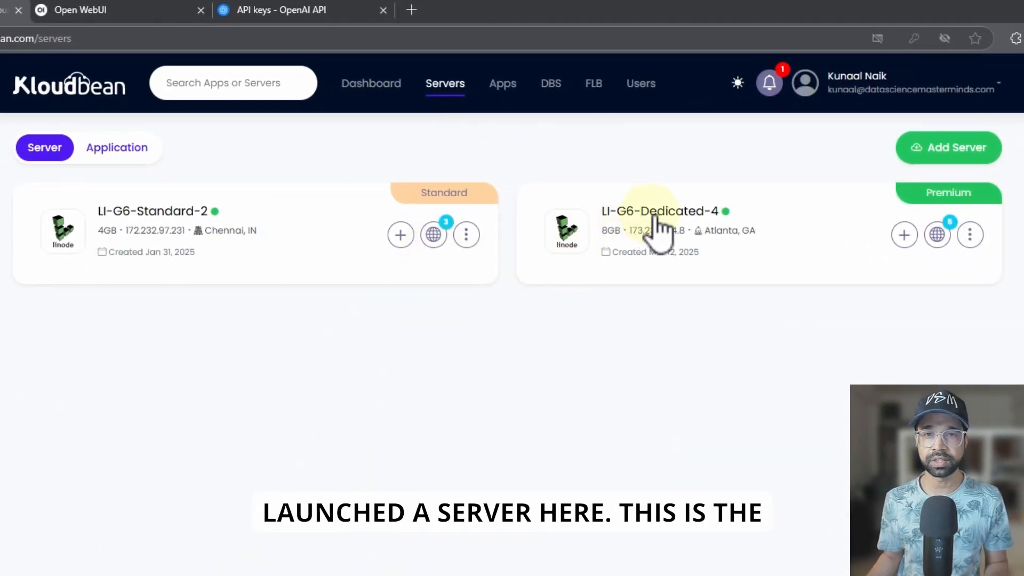
pyautogui.moveTo(926, 262)
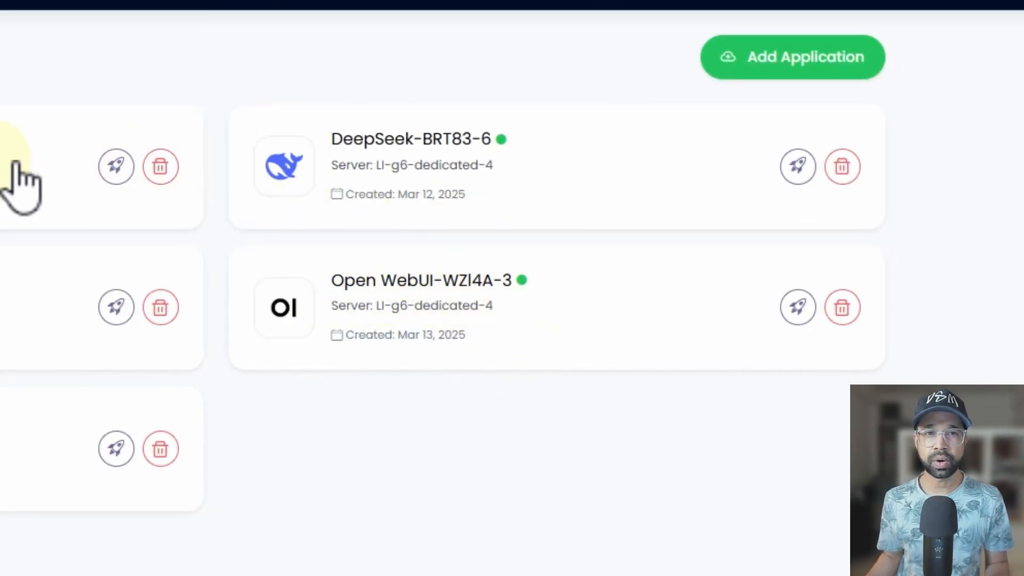
# Bring up the apps list showing Open WebUI, DeepSeek and FastAPI on the dedicated server
pyautogui.click(793, 57)
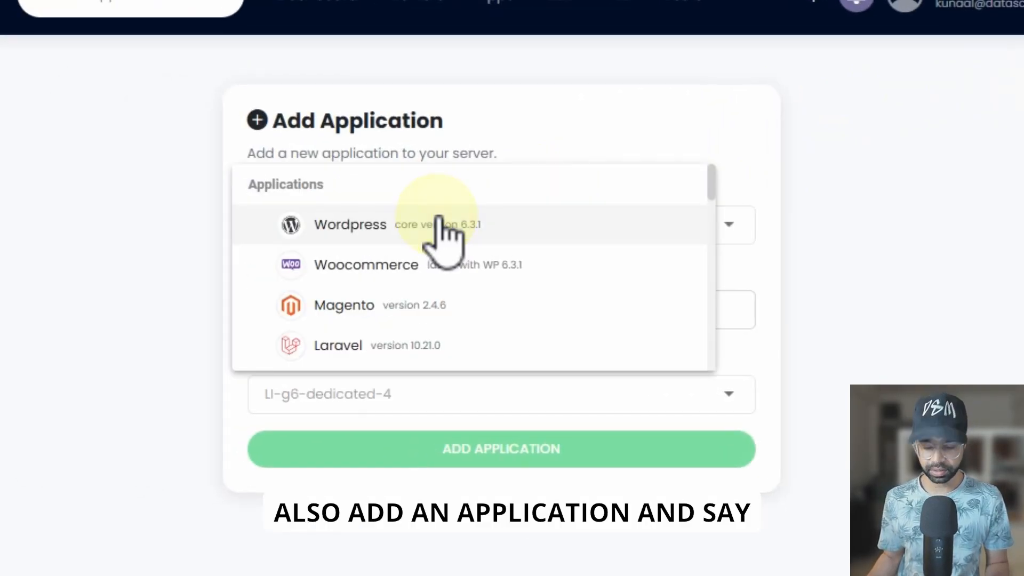
pyautogui.scroll(-3)
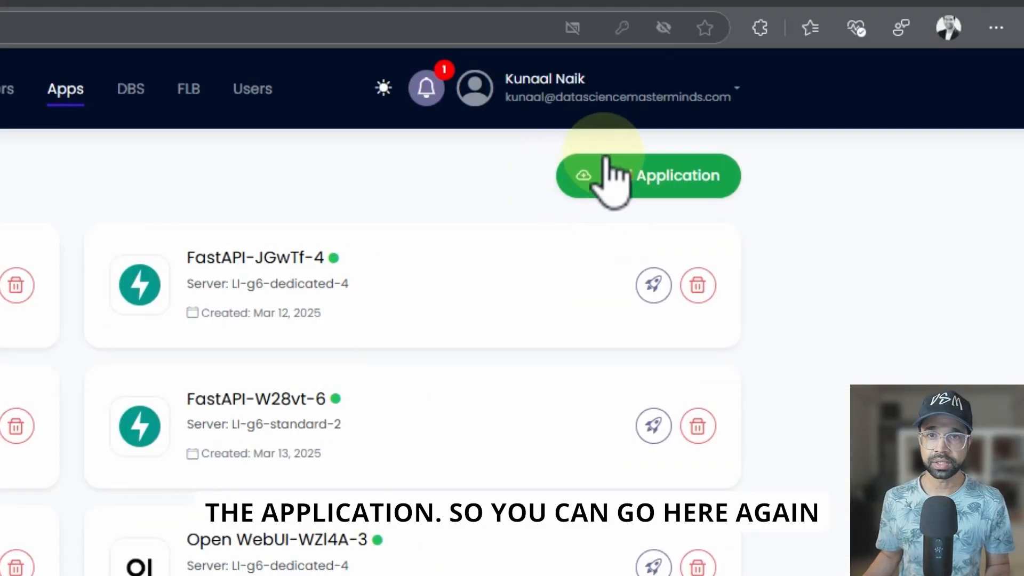
# Browse the Add Application options without choosing one, then return to the deployed apps list
pyautogui.click(646, 176)
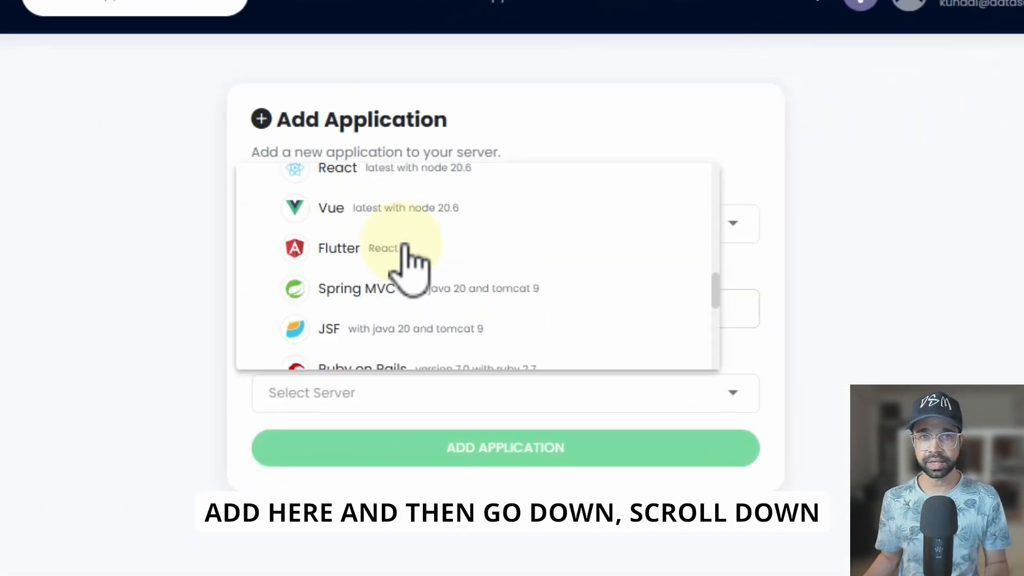
pyautogui.scroll(-3)
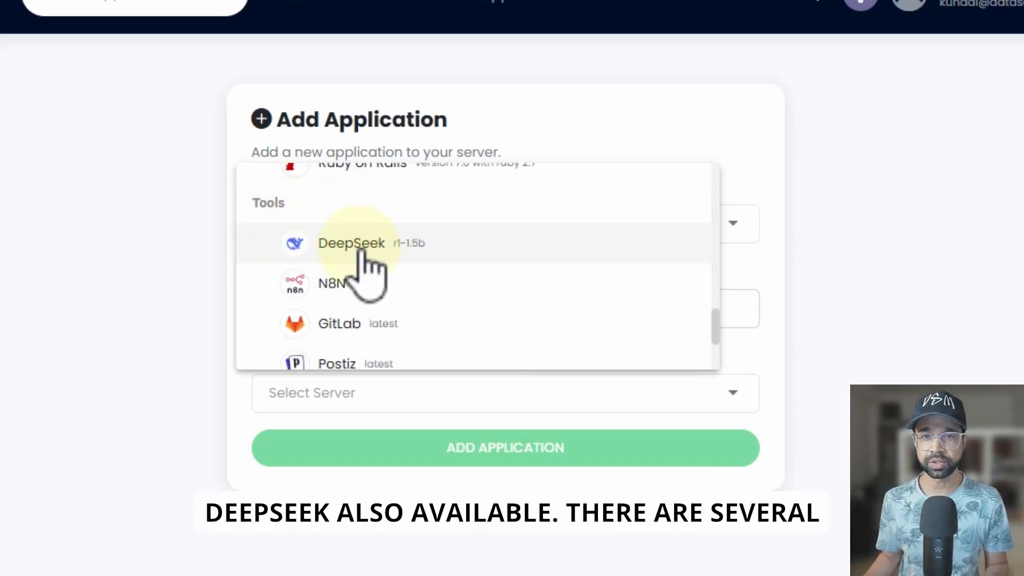
pyautogui.scroll(-3)
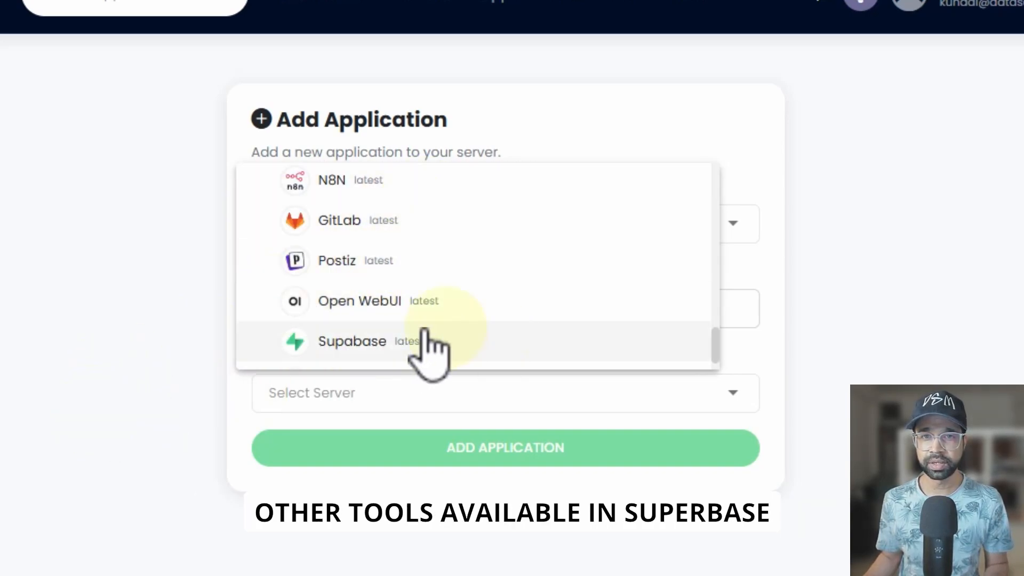
pyautogui.click(353, 341)
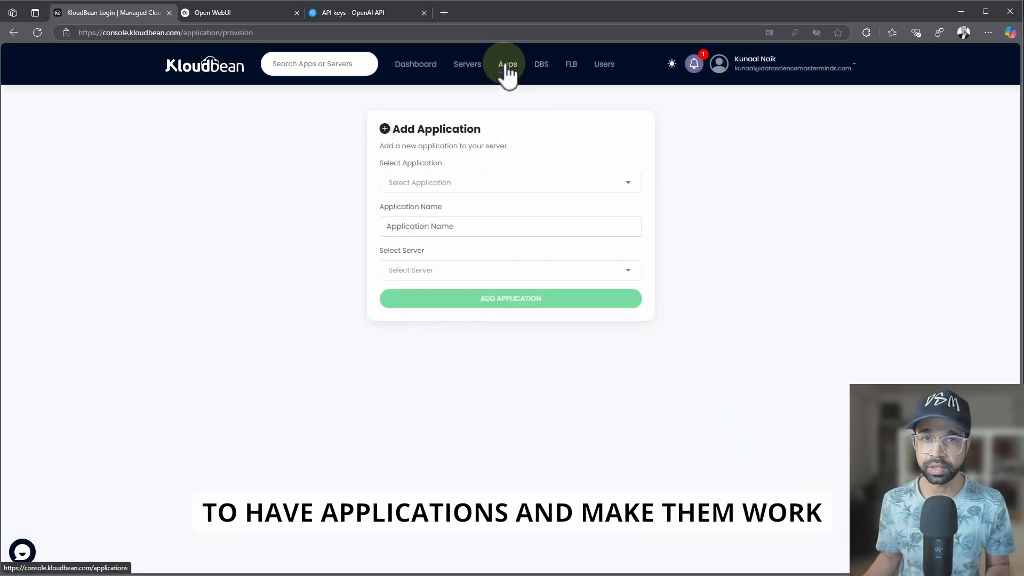
pyautogui.click(507, 64)
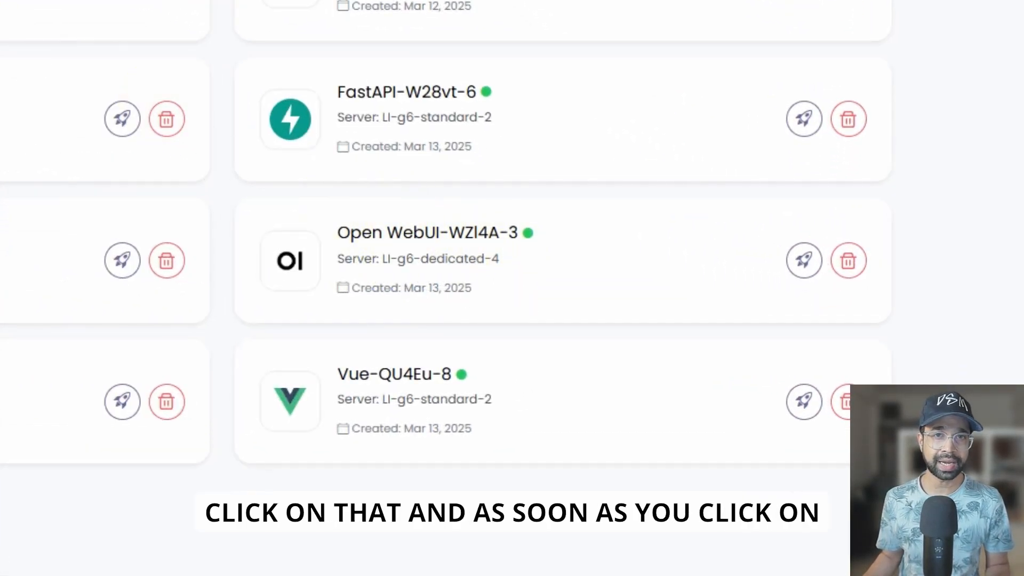
pyautogui.moveTo(653, 286)
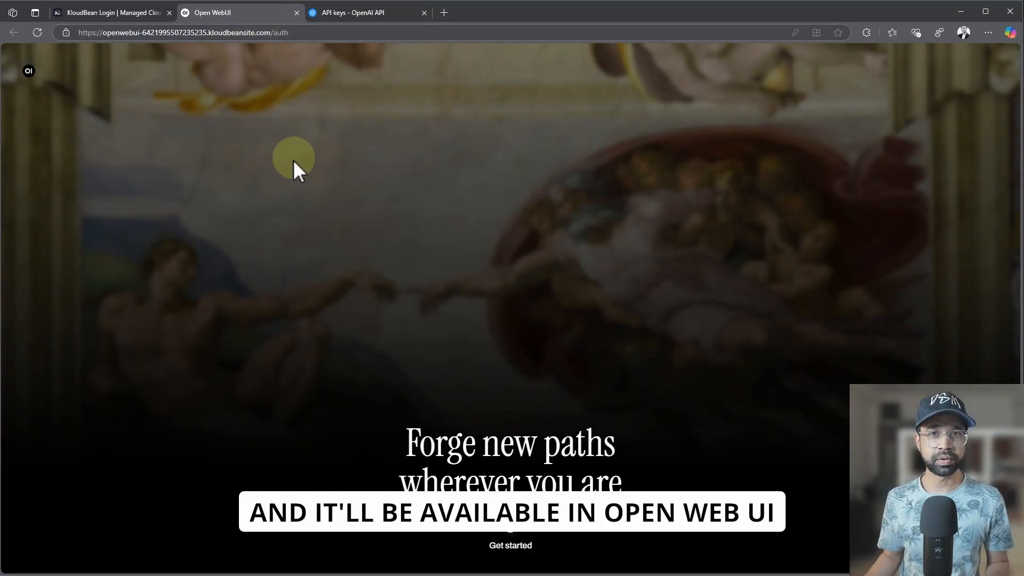
# Create the admin account with autofilled name and credentials, then dismiss the v0.5.20 release notes
pyautogui.click(509, 560)
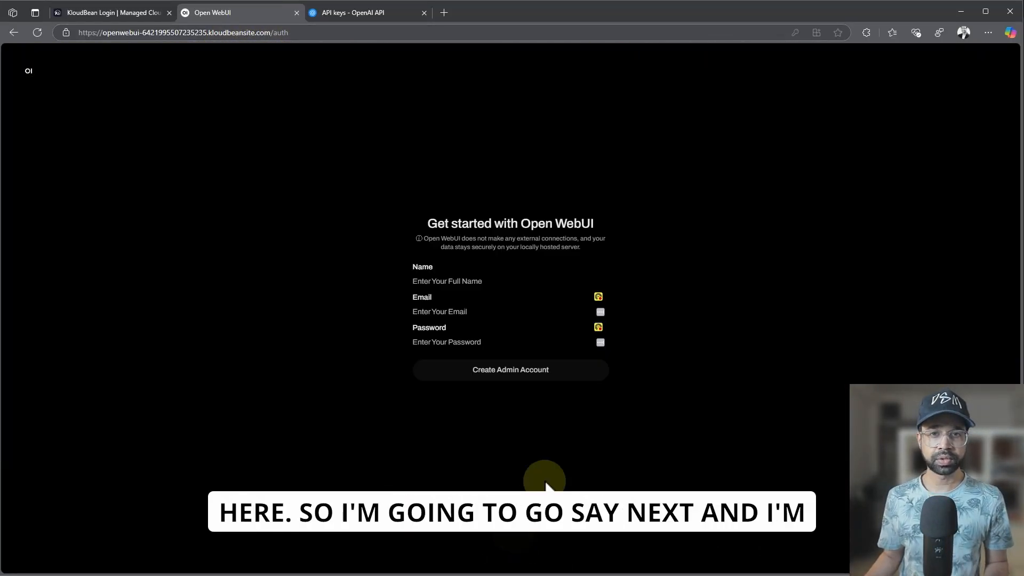
pyautogui.click(447, 281)
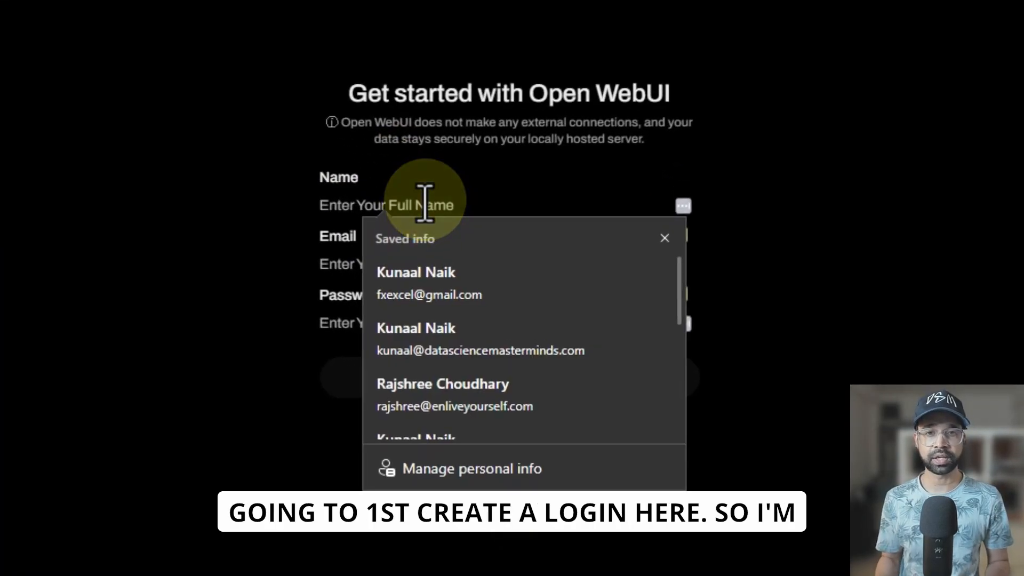
pyautogui.click(416, 272)
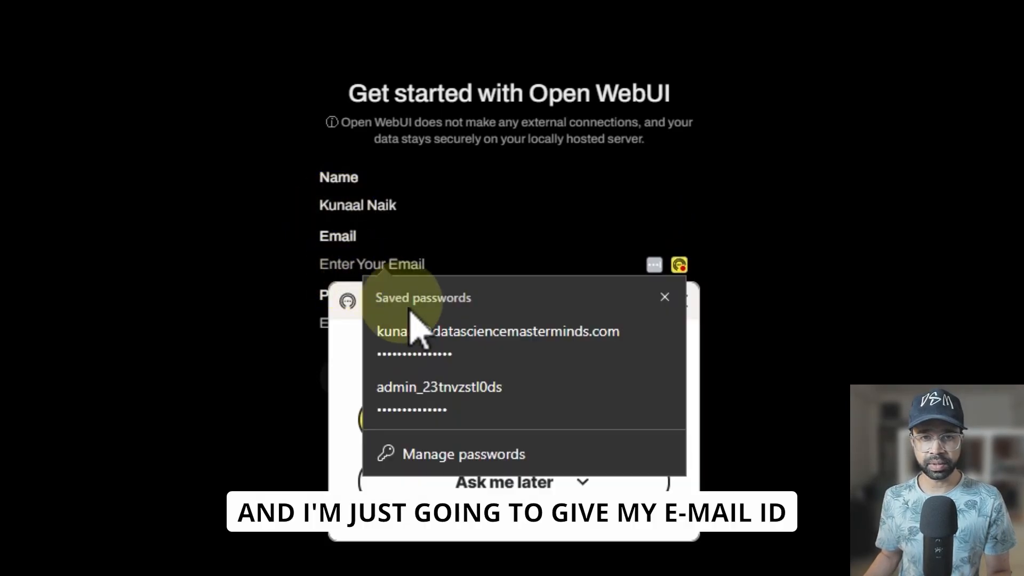
pyautogui.click(498, 332)
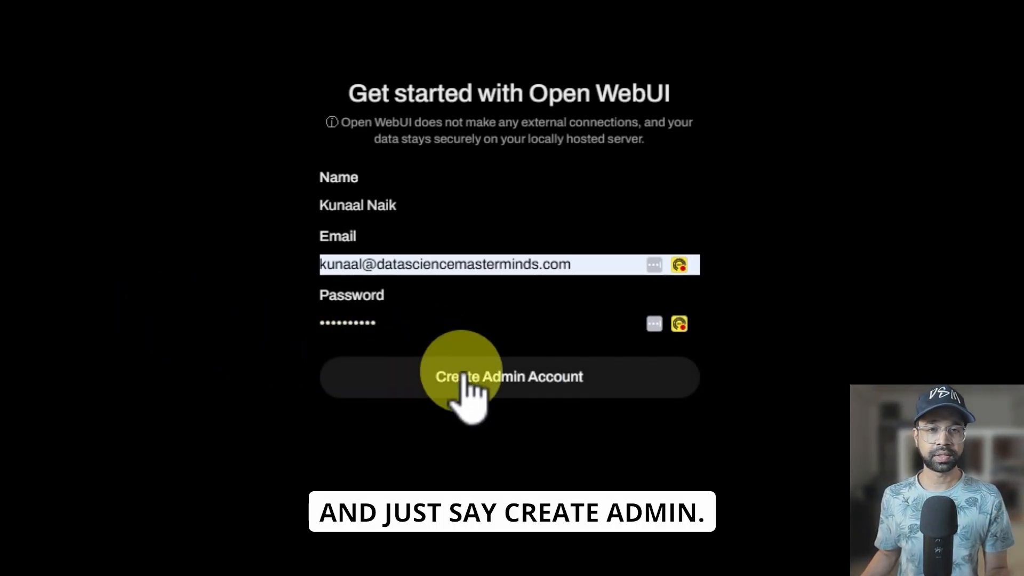
pyautogui.click(467, 376)
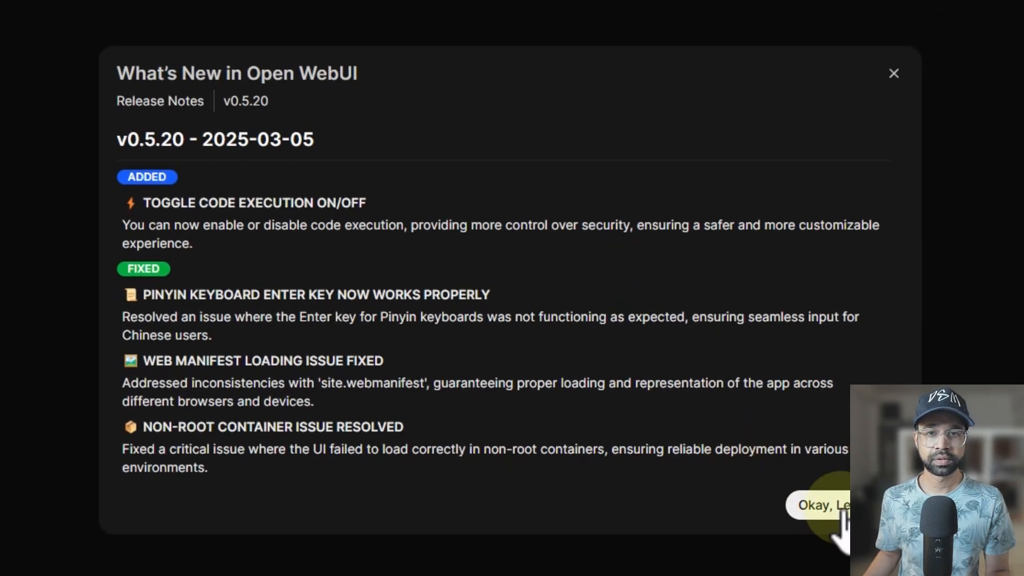
pyautogui.scroll(-3)
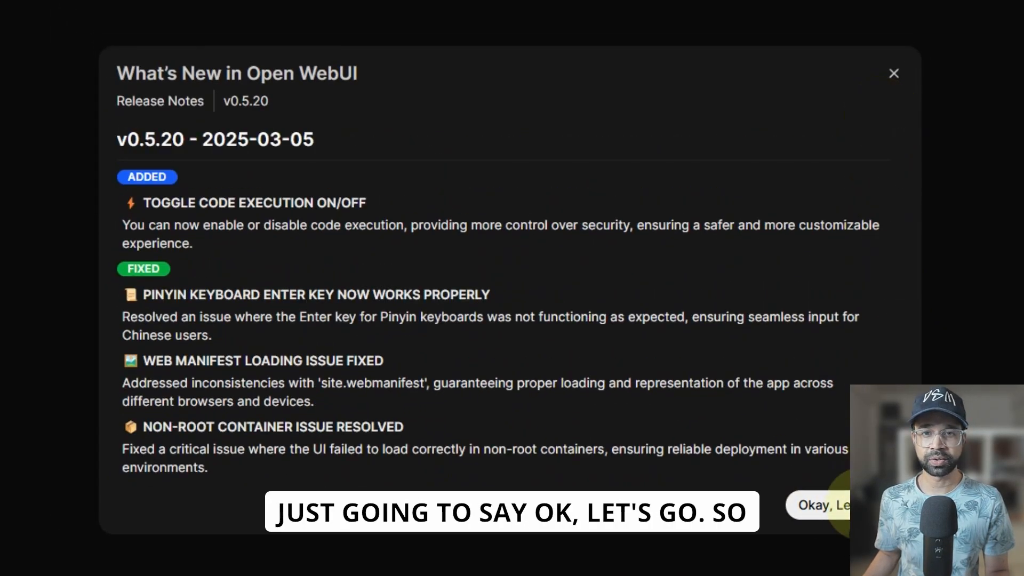
pyautogui.click(830, 518)
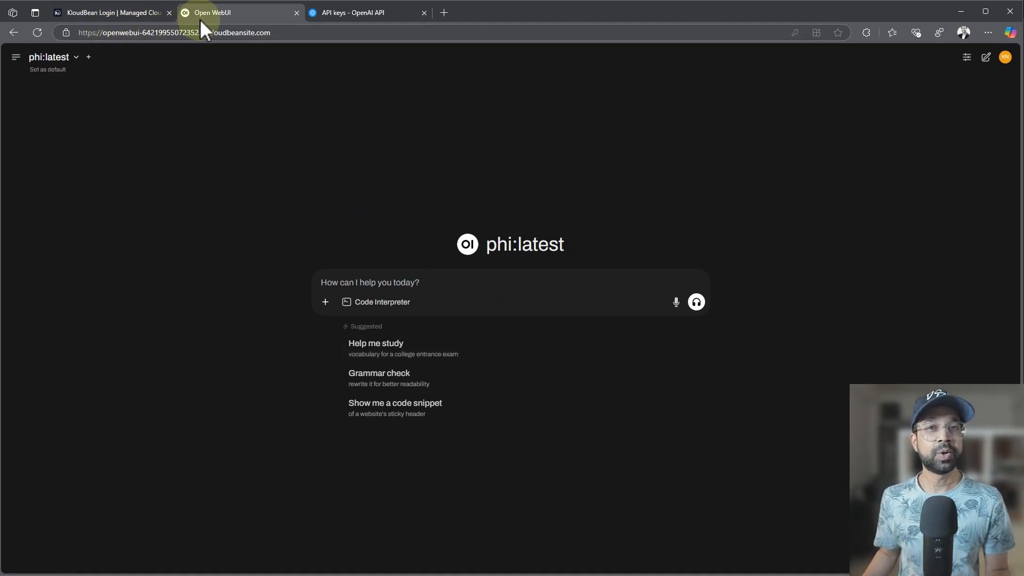
# Select deepseek-r1:1.5b from the model list after briefly checking the KloudBean apps tab
pyautogui.click(160, 32)
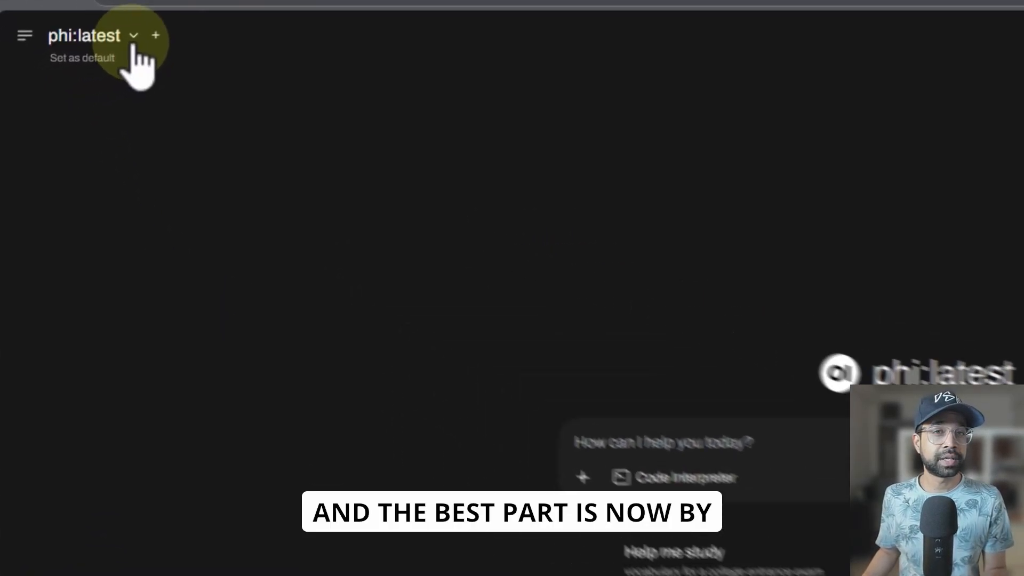
pyautogui.click(137, 35)
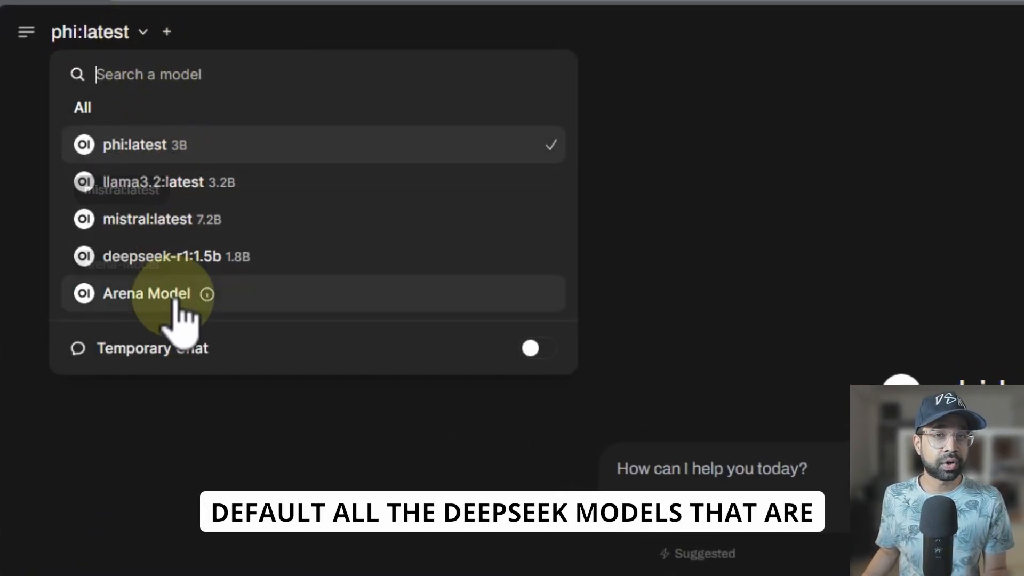
pyautogui.click(160, 256)
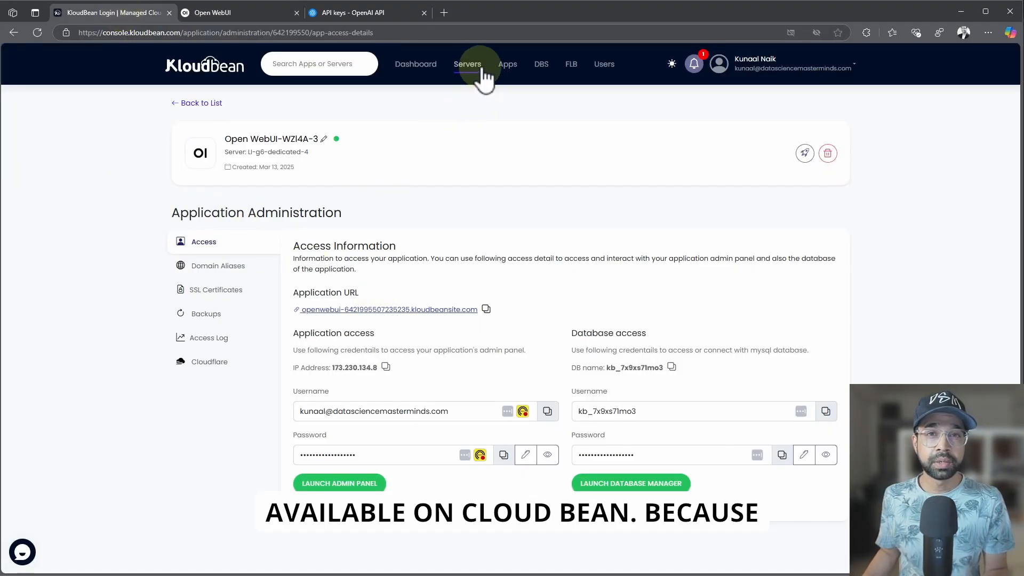
pyautogui.click(507, 64)
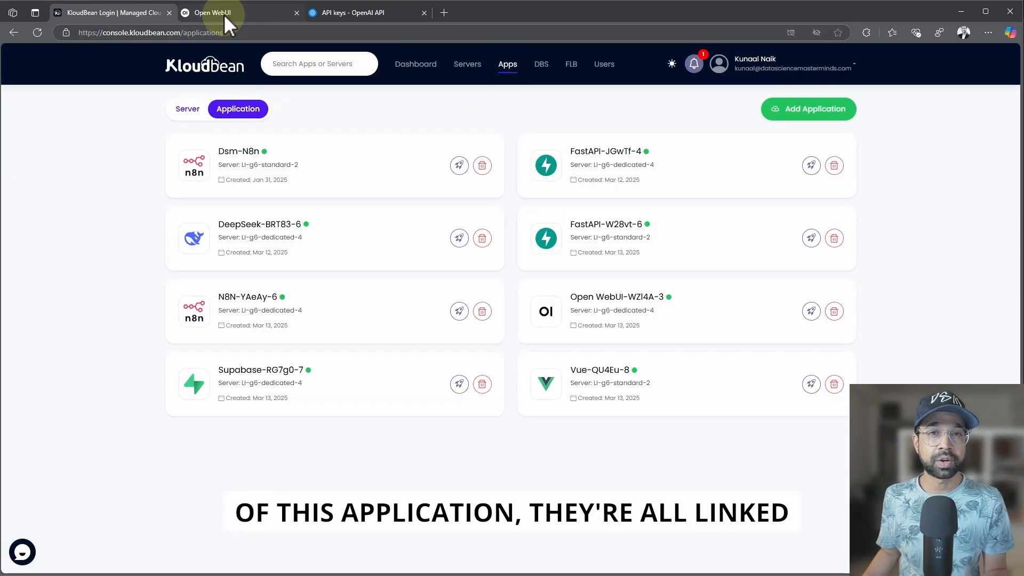
pyautogui.click(211, 13)
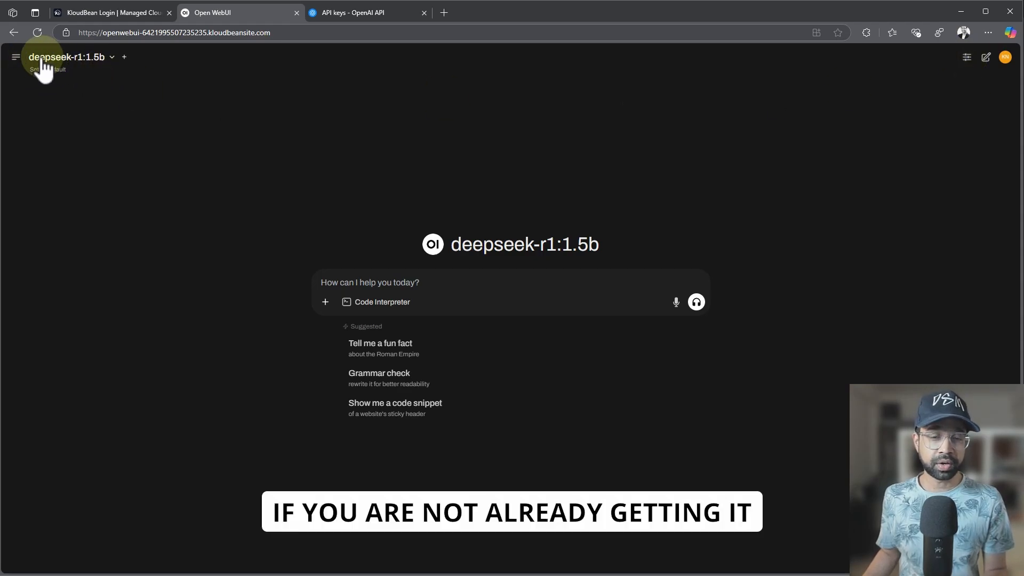
# Go through Settings to Admin Settings > Models, listing deepseek-r1:1.5b, llama3.2, mistral and phi
pyautogui.click(16, 56)
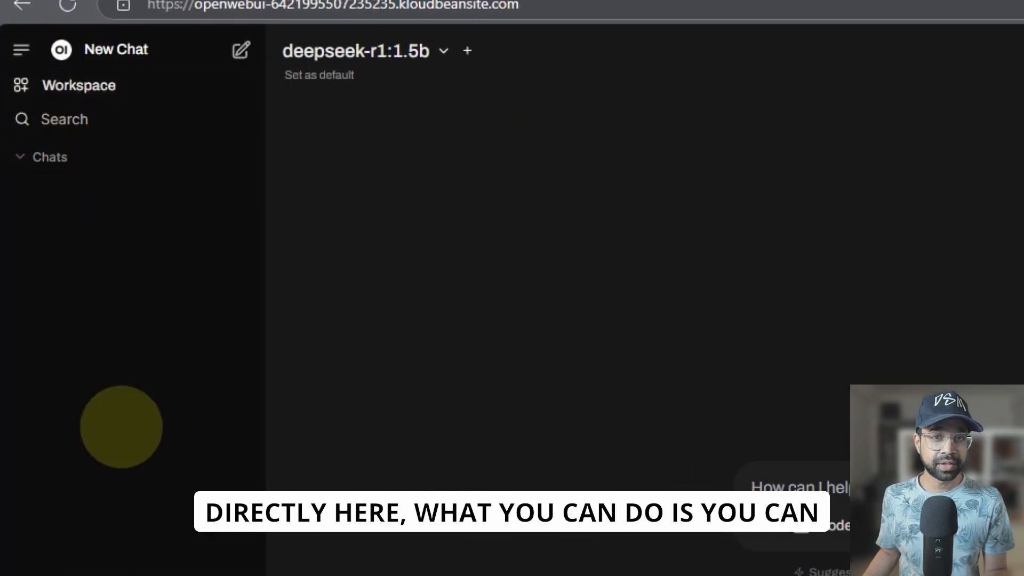
pyautogui.click(964, 96)
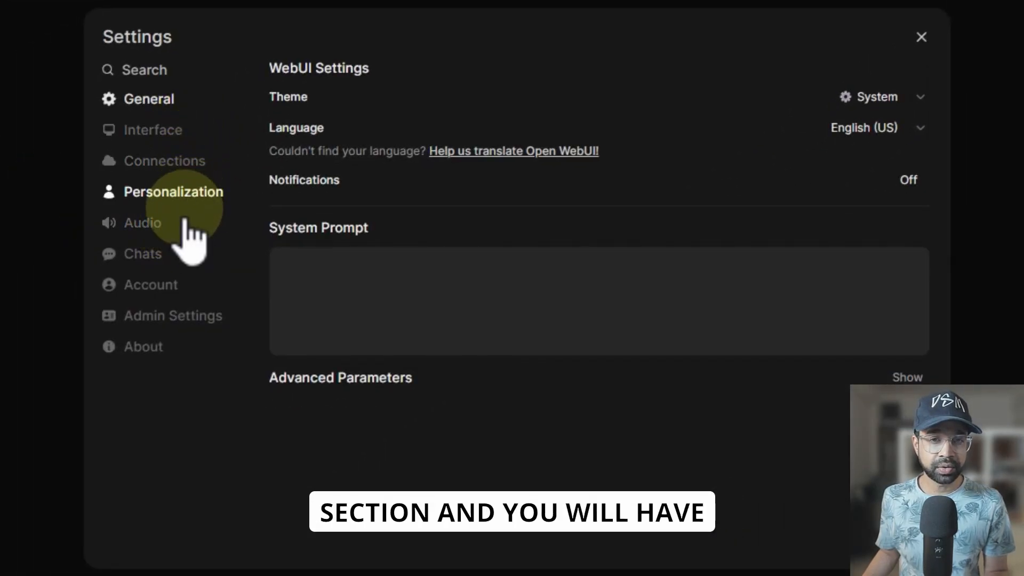
pyautogui.moveTo(170, 141)
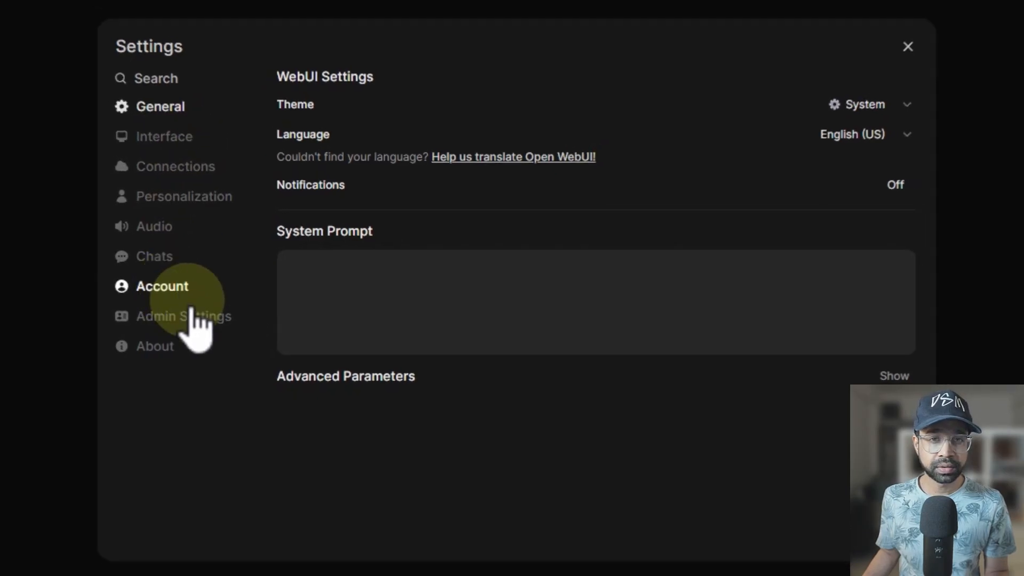
pyautogui.click(184, 316)
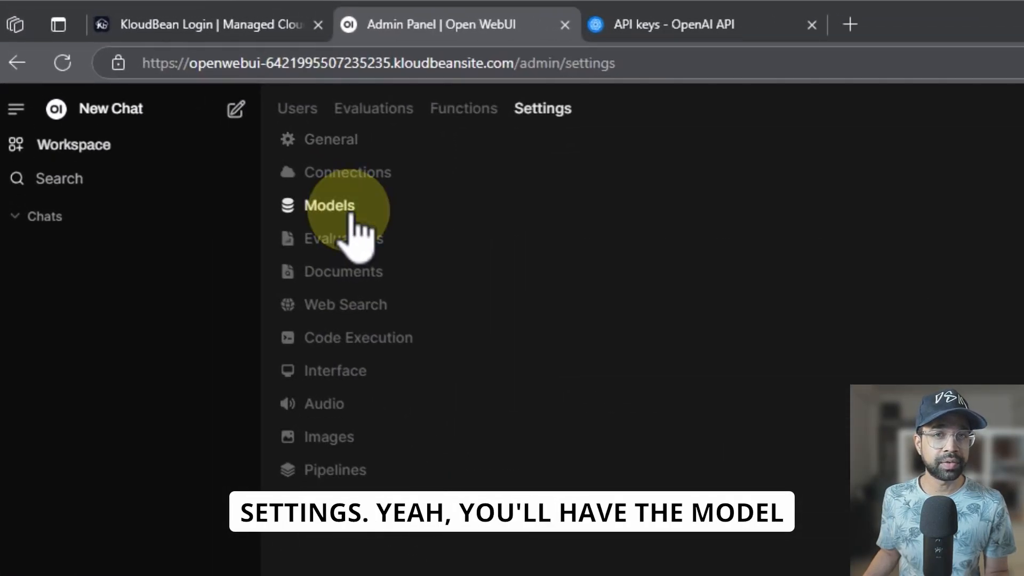
pyautogui.click(328, 205)
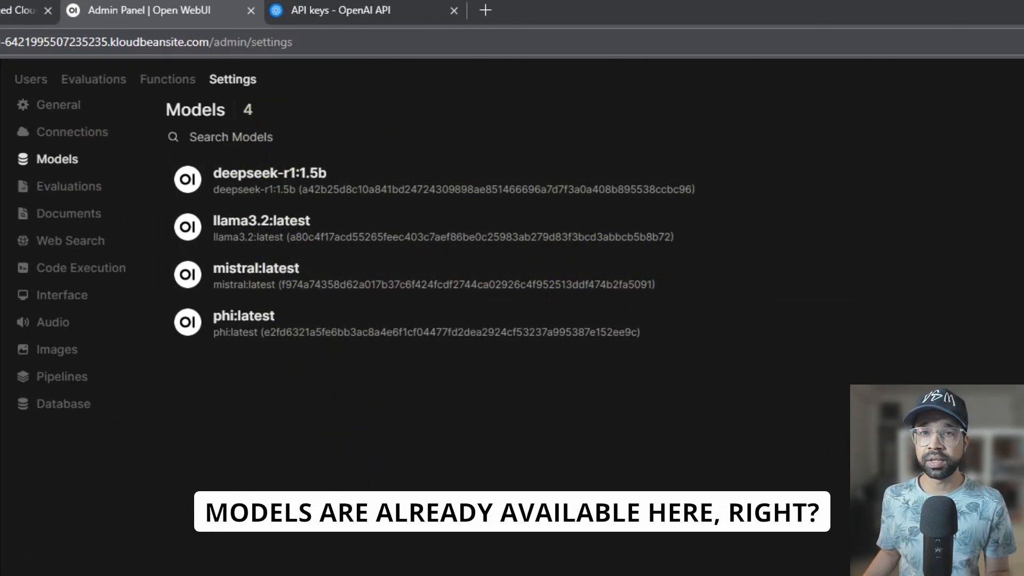
pyautogui.moveTo(456, 193)
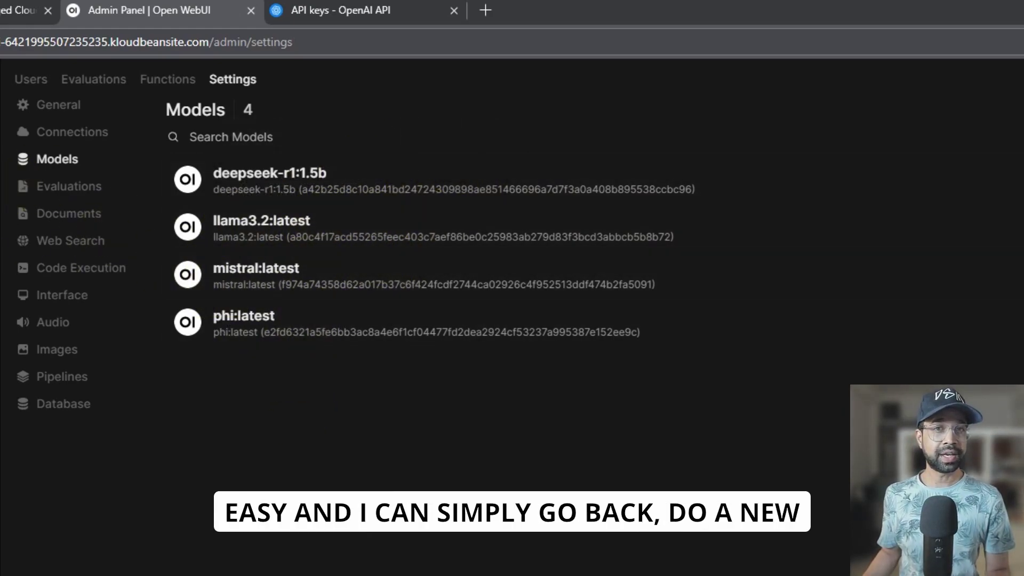
# Start a new deepseek-r1:1.5b chat and type a prompt requesting a LinkedIn post on AI Agents
pyautogui.click(43, 82)
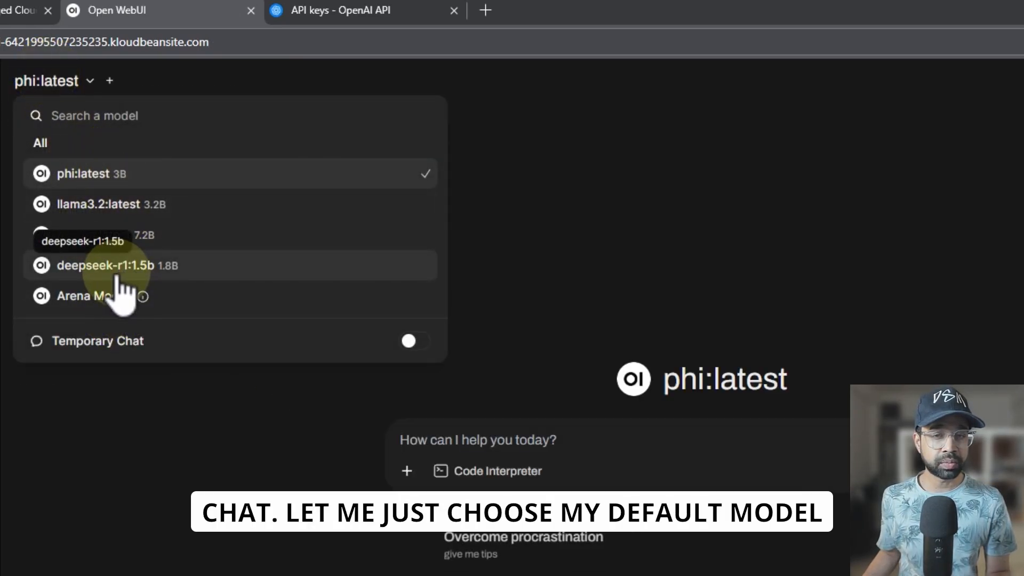
pyautogui.click(115, 266)
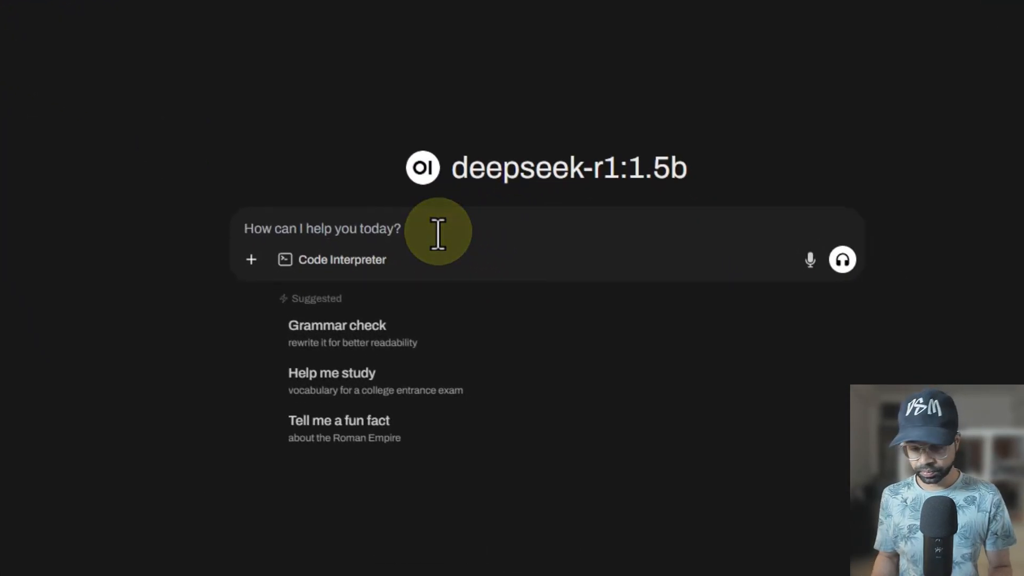
pyautogui.write('Can you write a')
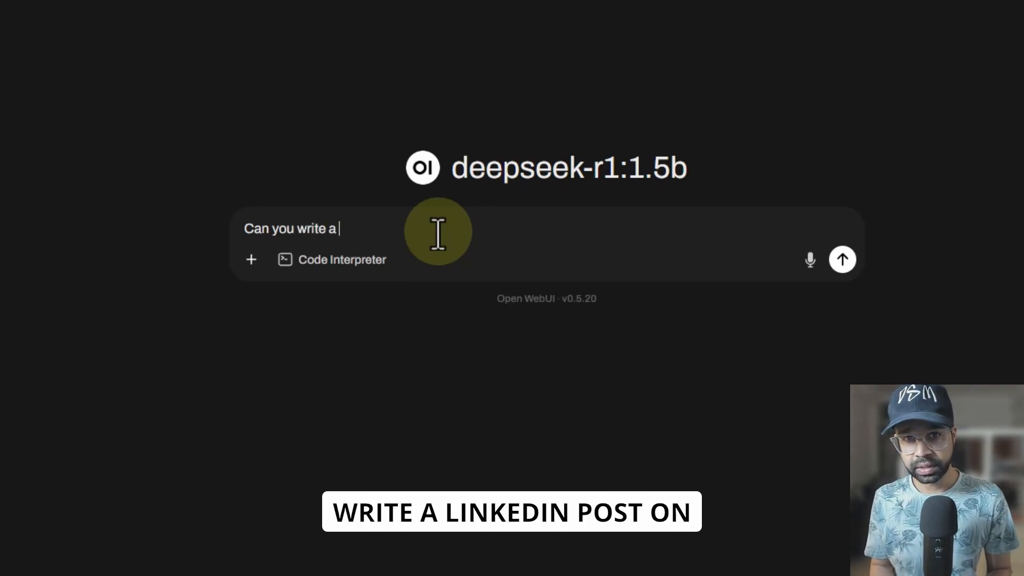
pyautogui.write('linkedin post')
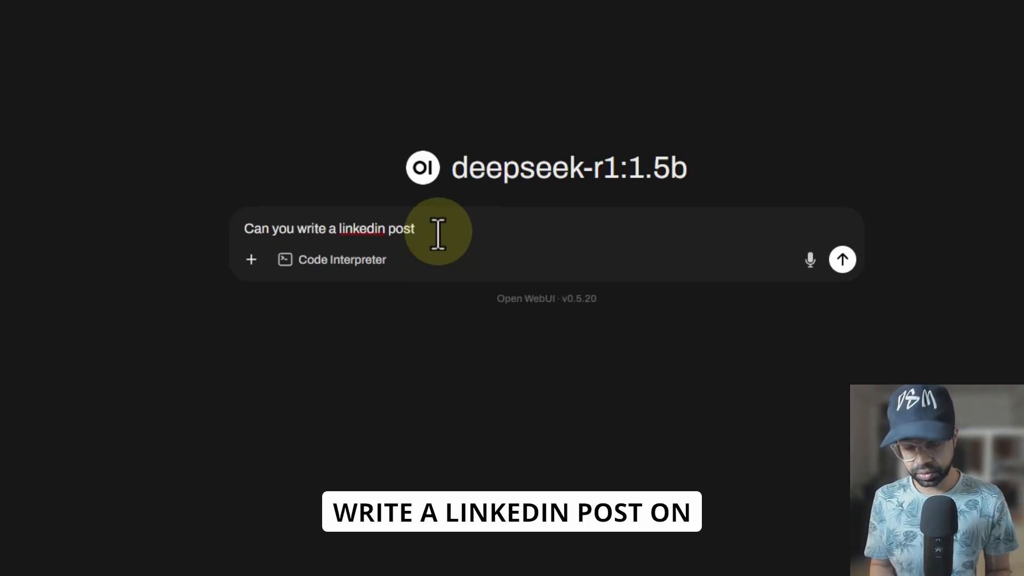
pyautogui.write('on AI')
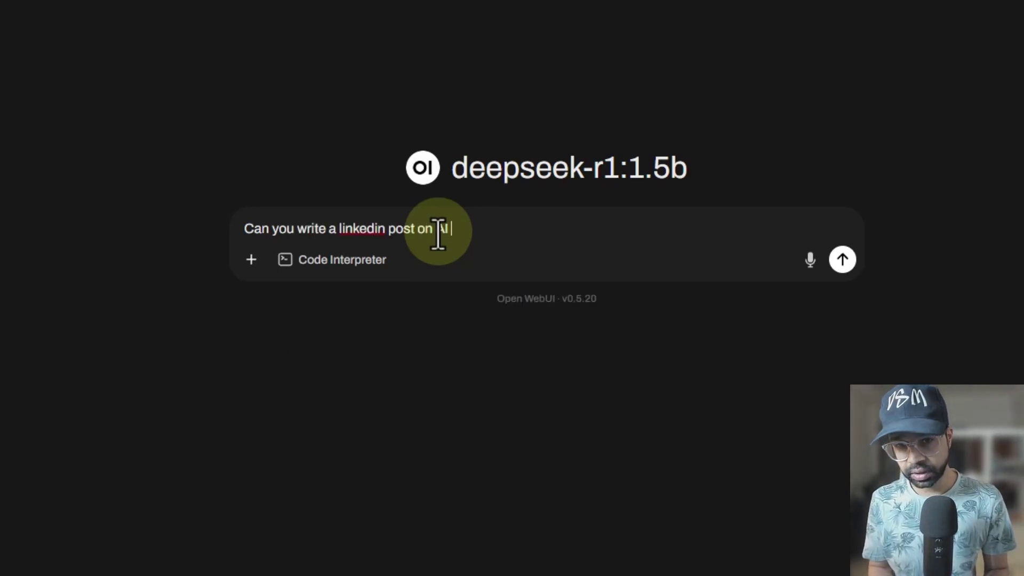
pyautogui.write('Agents.')
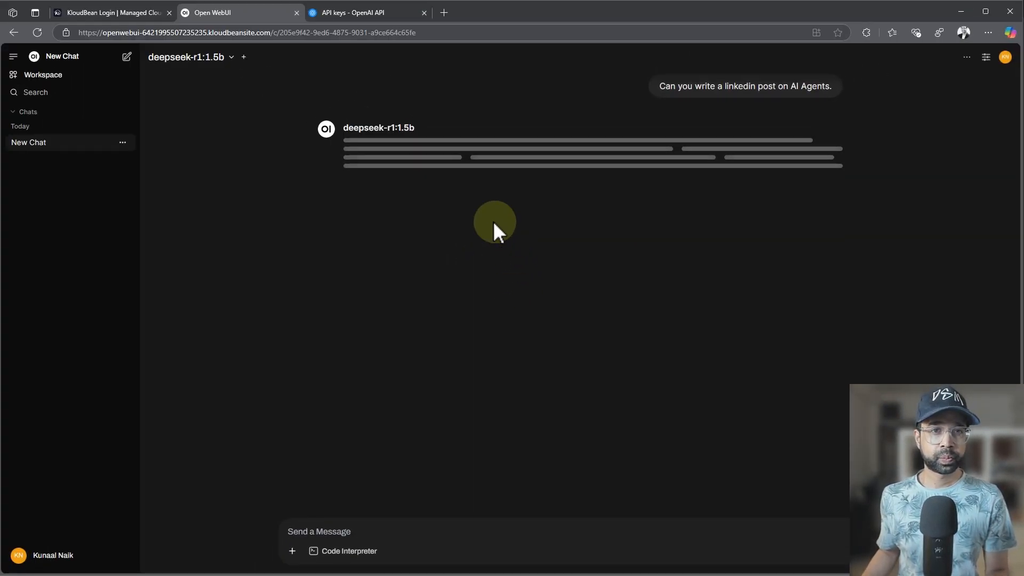
pyautogui.moveTo(509, 221)
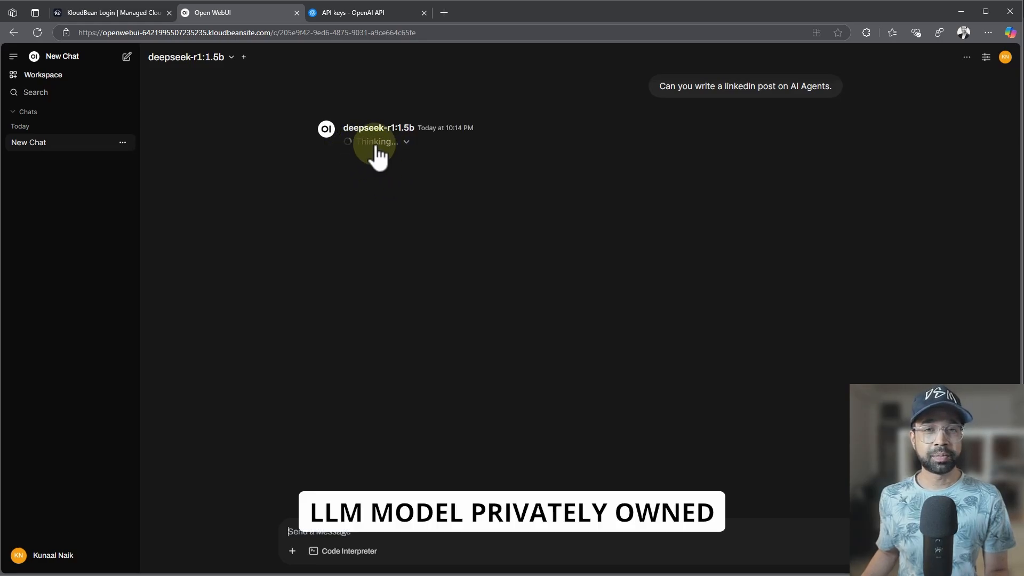
pyautogui.moveTo(411, 154)
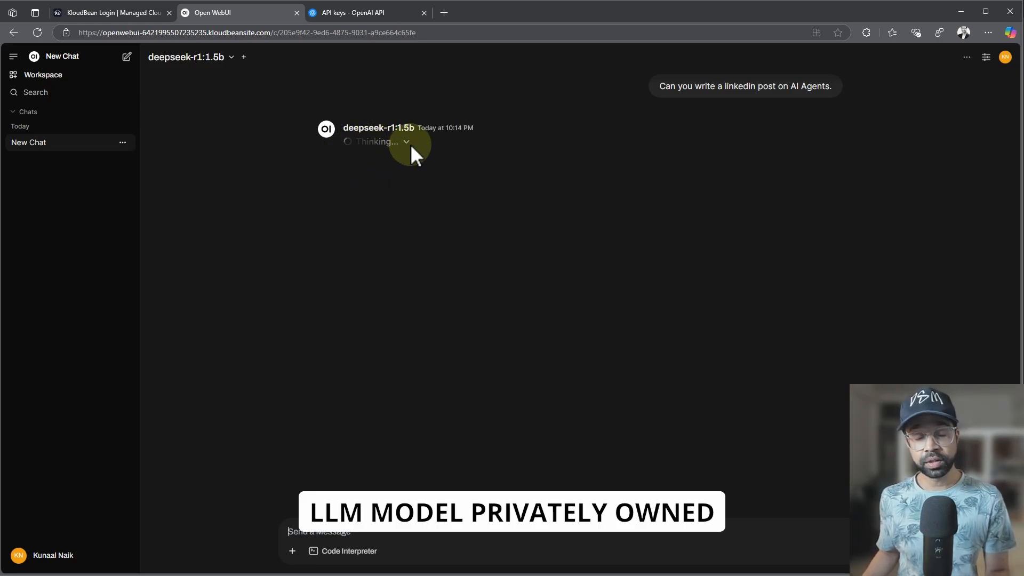
# Switch between the KloudBean tabs and back while DeepSeek-R1 is still thinking
pyautogui.click(115, 13)
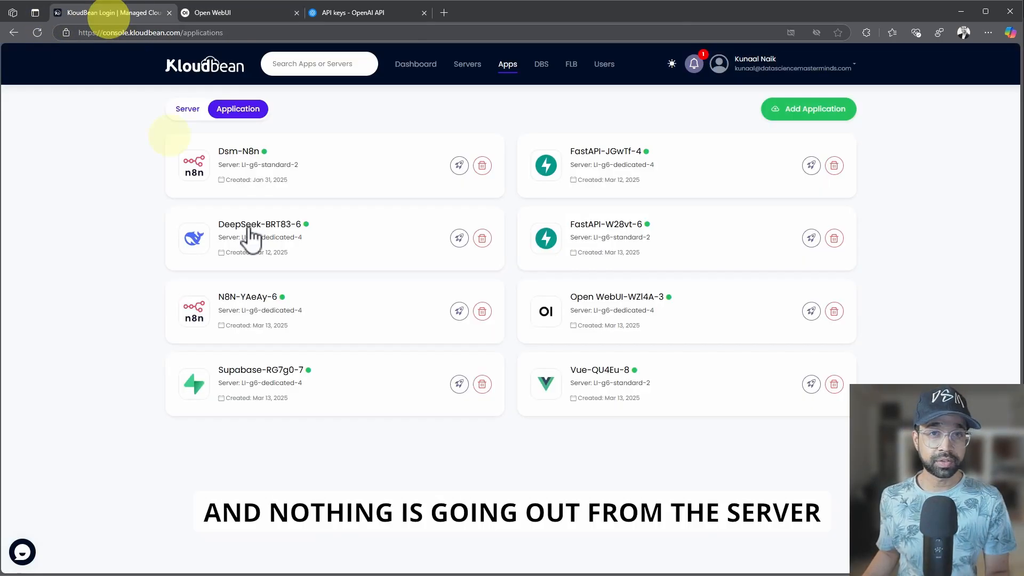
pyautogui.click(221, 13)
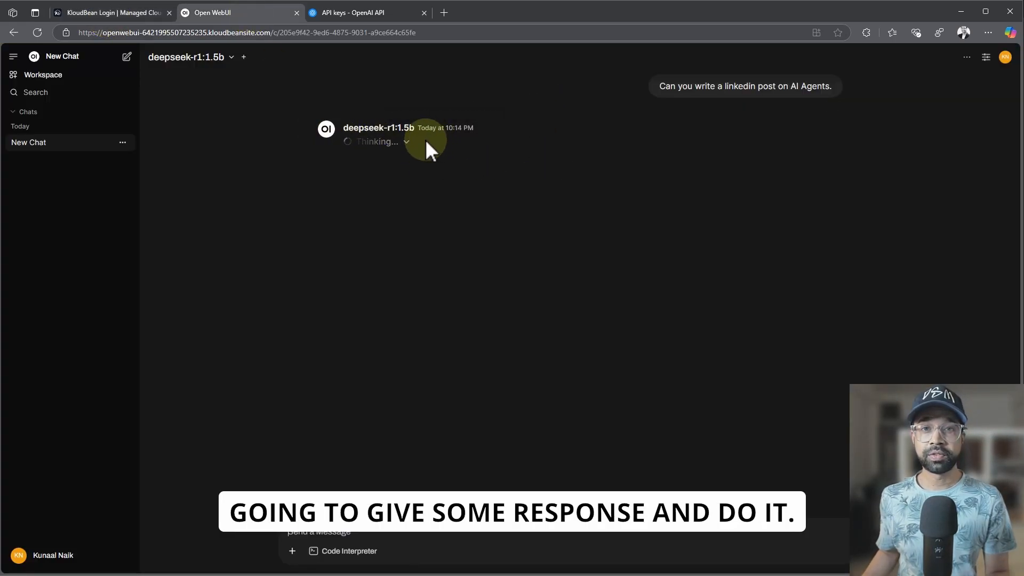
pyautogui.click(112, 13)
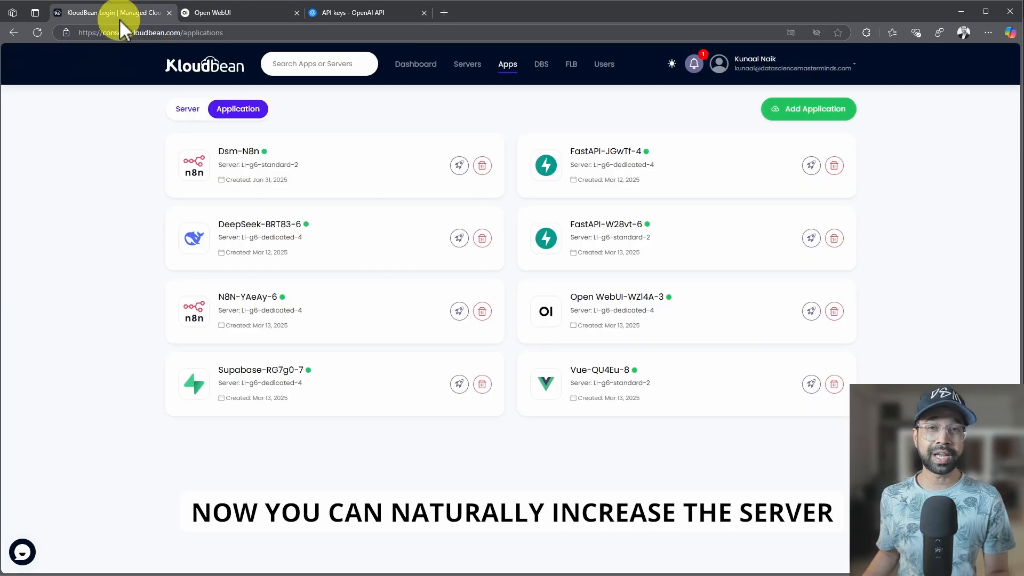
pyautogui.click(212, 12)
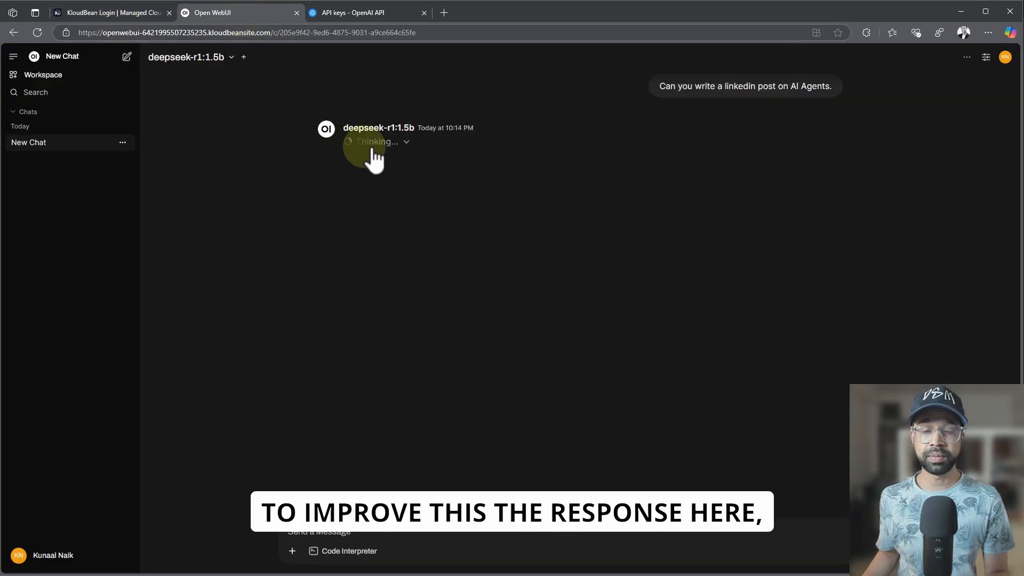
pyautogui.moveTo(399, 152)
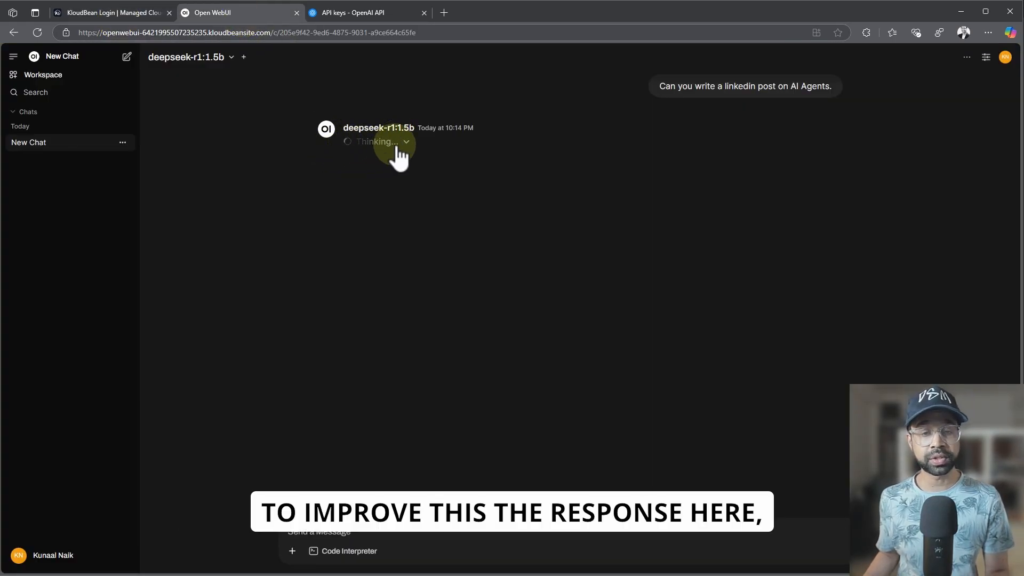
pyautogui.moveTo(444, 170)
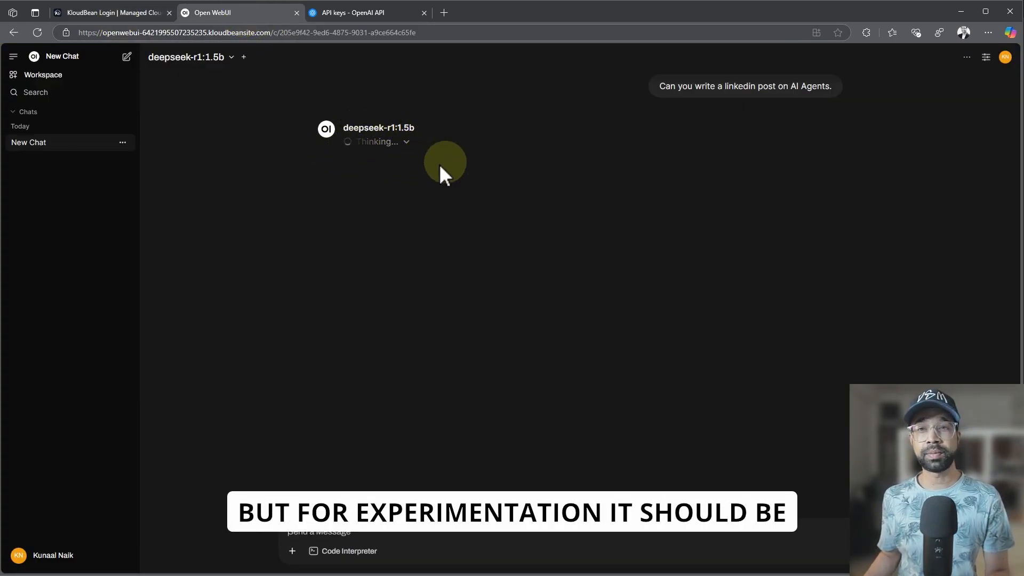
pyautogui.moveTo(403, 196)
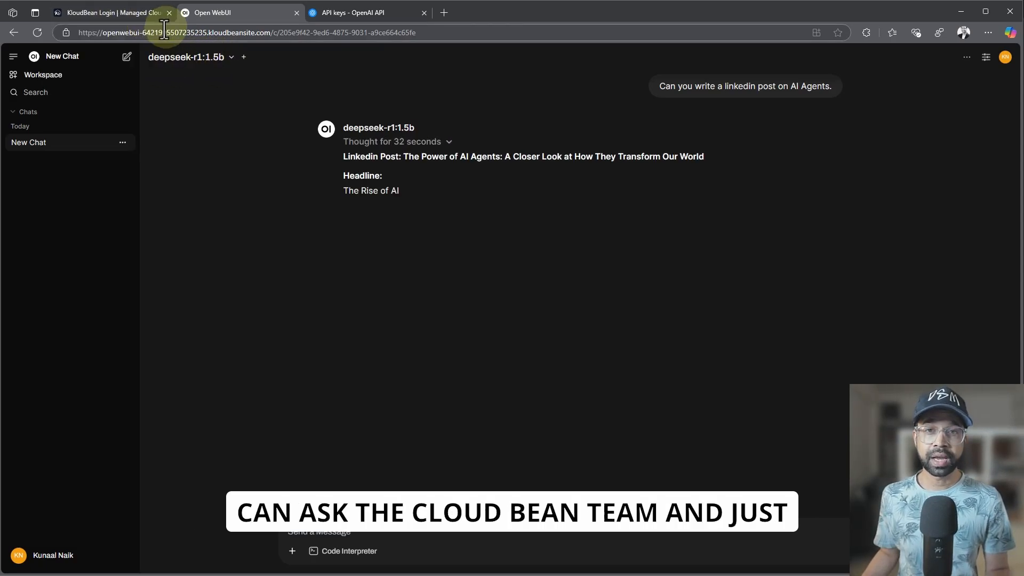
# Return from KloudBean to the chat and use its header controls as the post streams
pyautogui.click(112, 13)
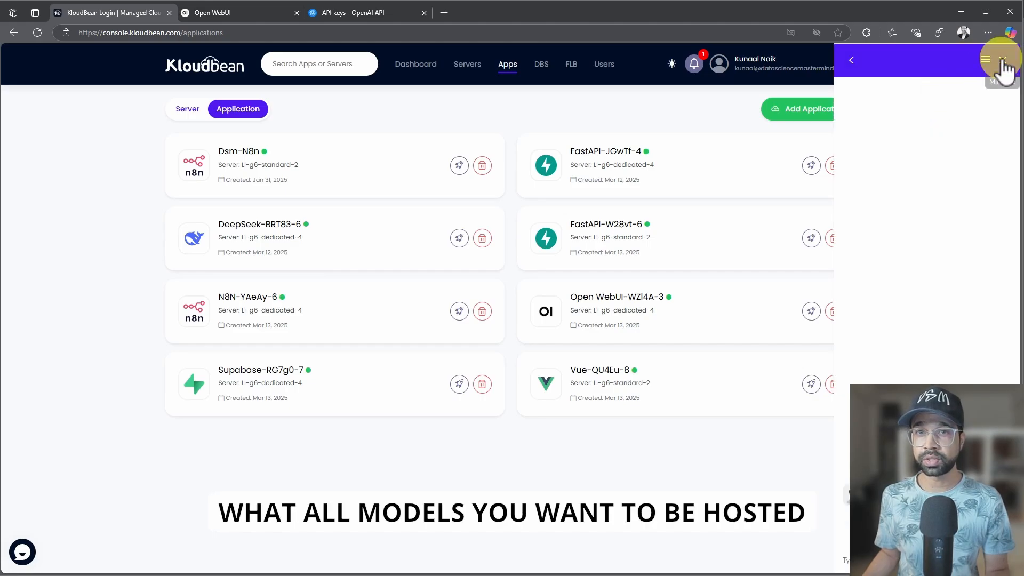
pyautogui.click(218, 12)
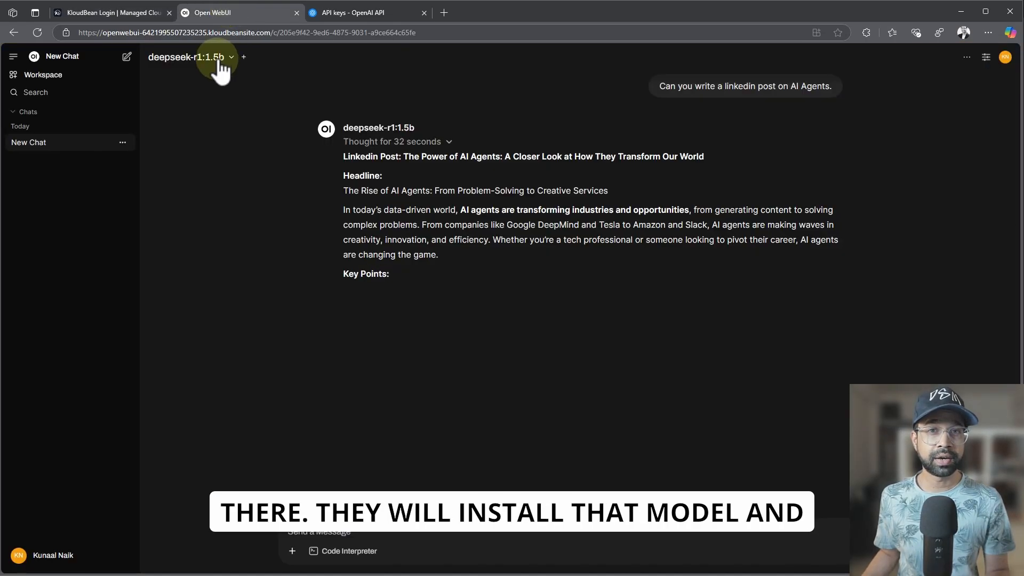
pyautogui.click(209, 57)
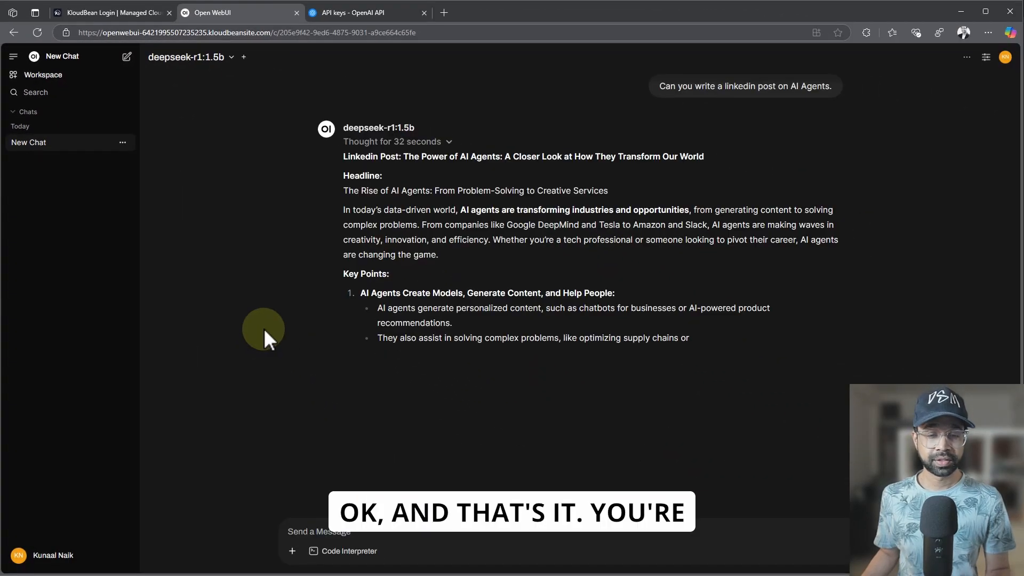
pyautogui.moveTo(429, 261)
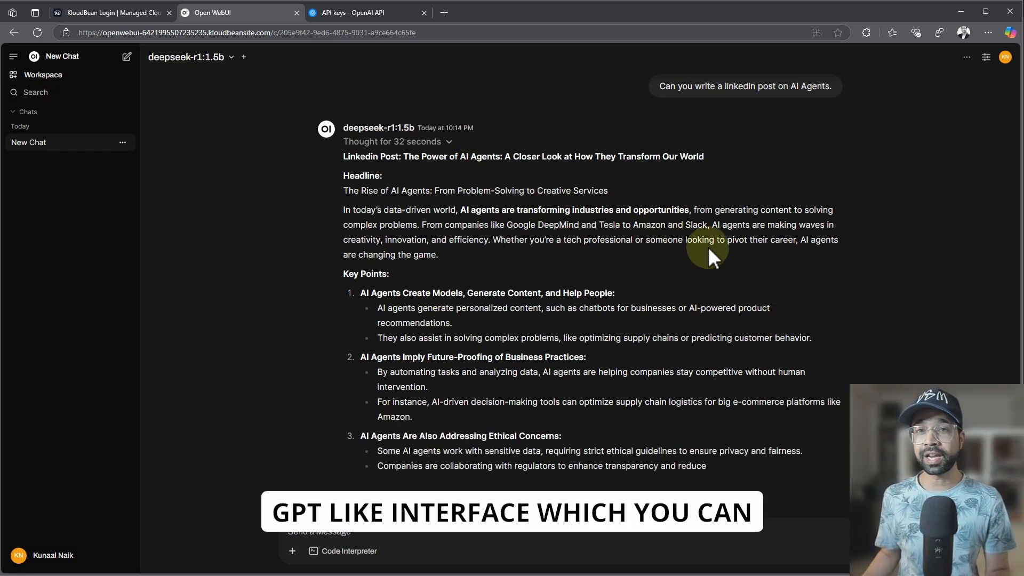
pyautogui.click(1004, 57)
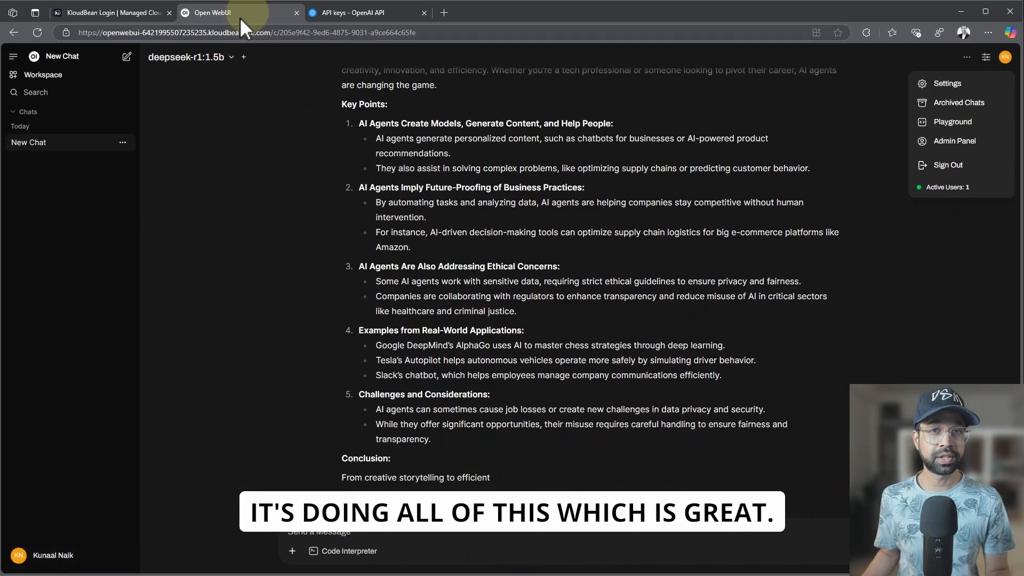
# Open the hosted Open WebUI through its Application URL and enter the Admin Panel
pyautogui.click(107, 12)
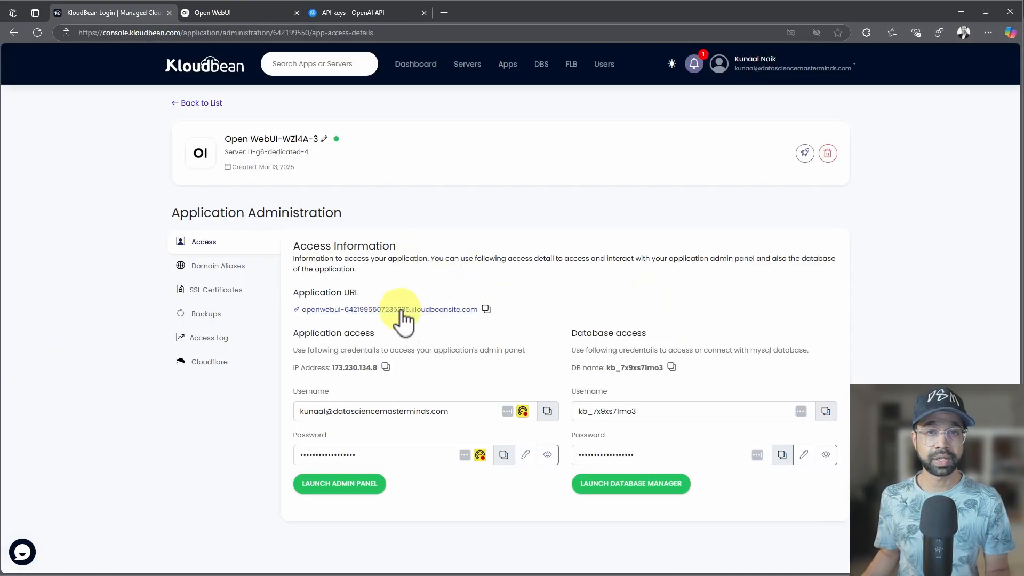
pyautogui.click(386, 309)
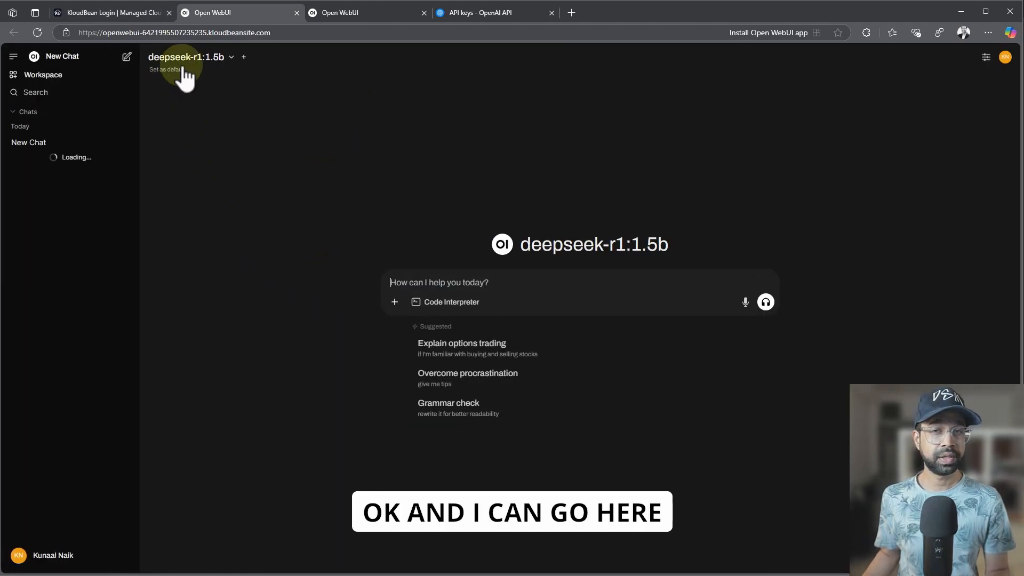
pyautogui.click(50, 554)
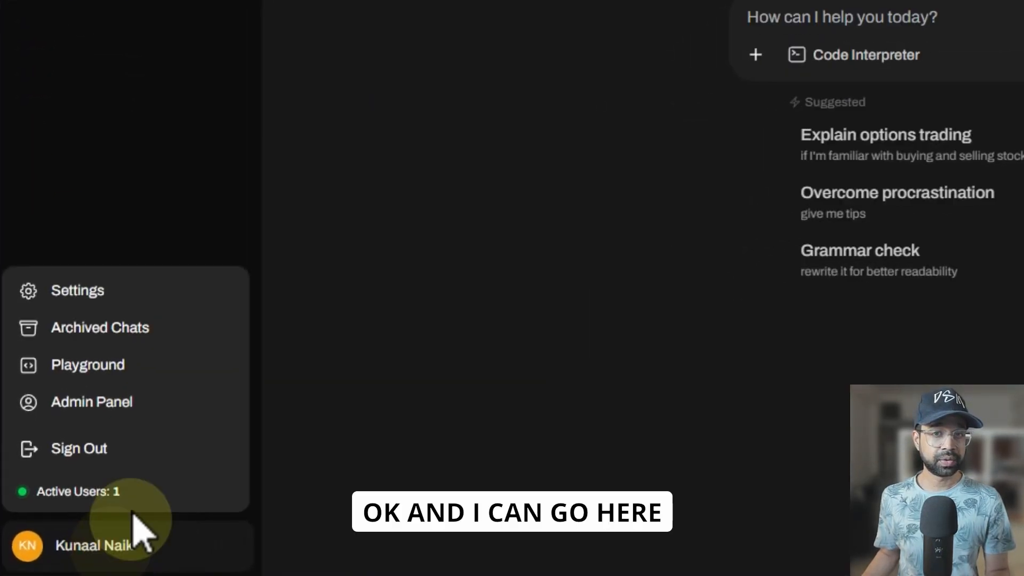
pyautogui.click(92, 401)
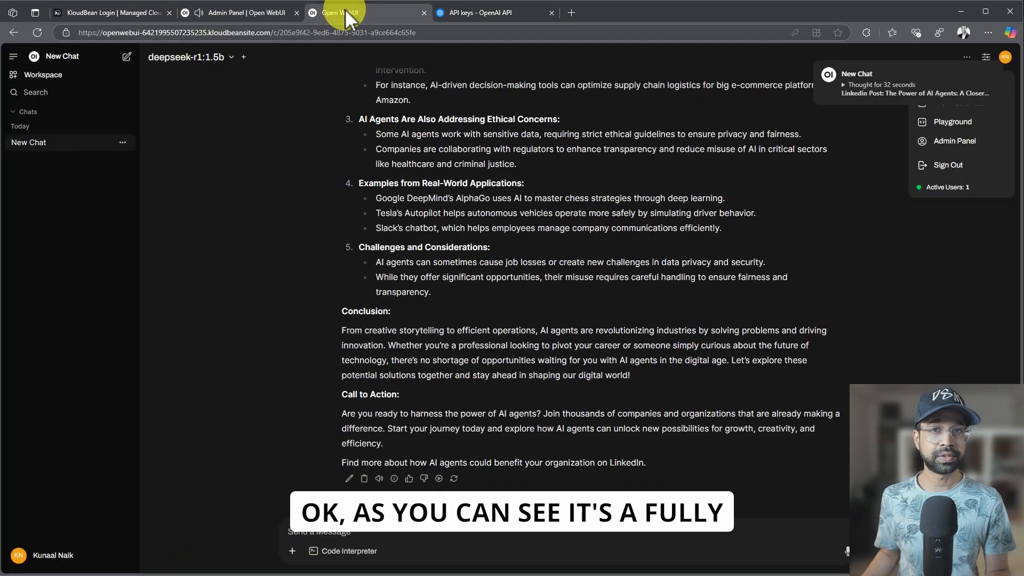
# Check the admin panel's user groups (none) and the users overview with one admin account
pyautogui.click(232, 12)
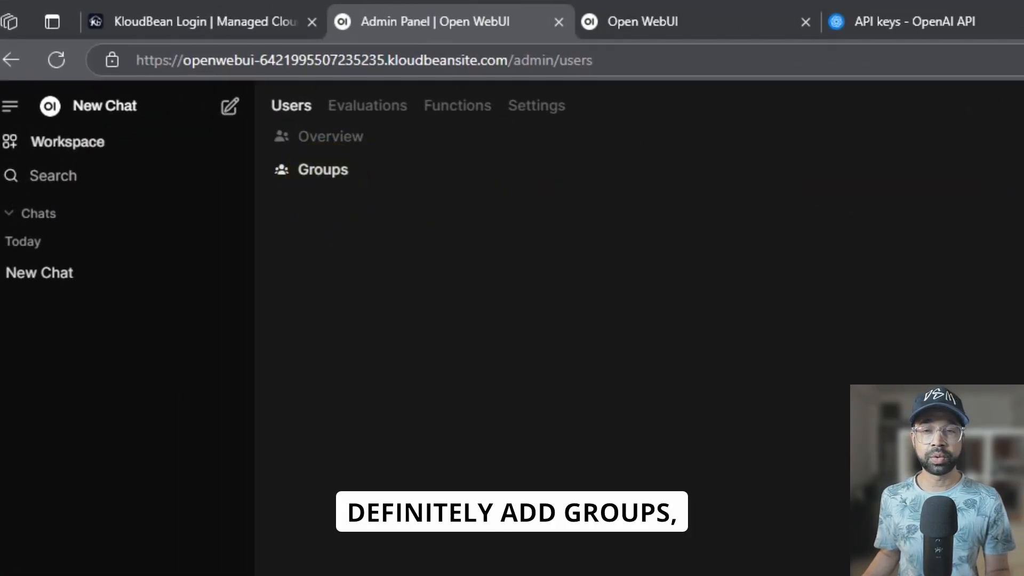
pyautogui.click(322, 170)
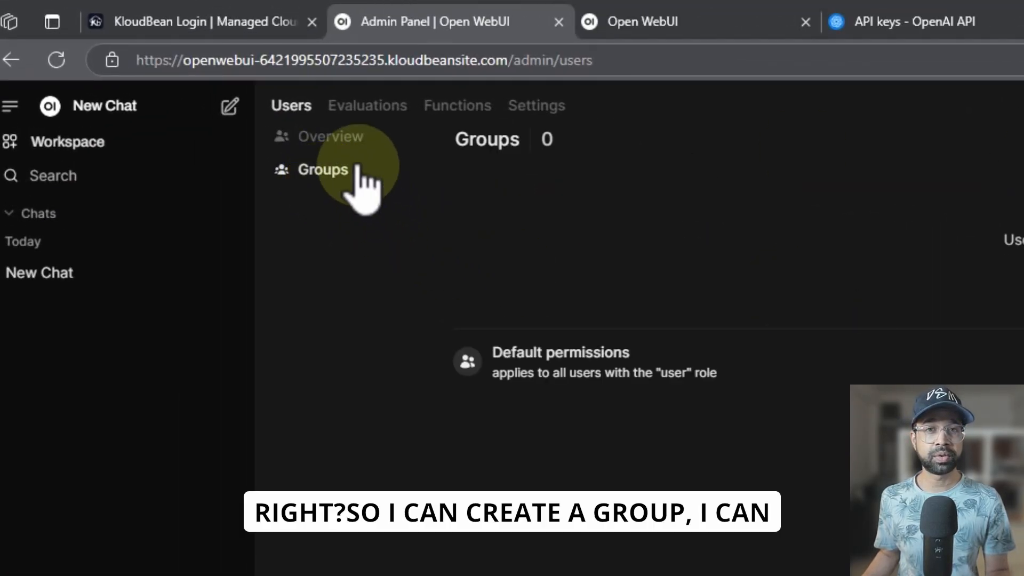
pyautogui.click(330, 137)
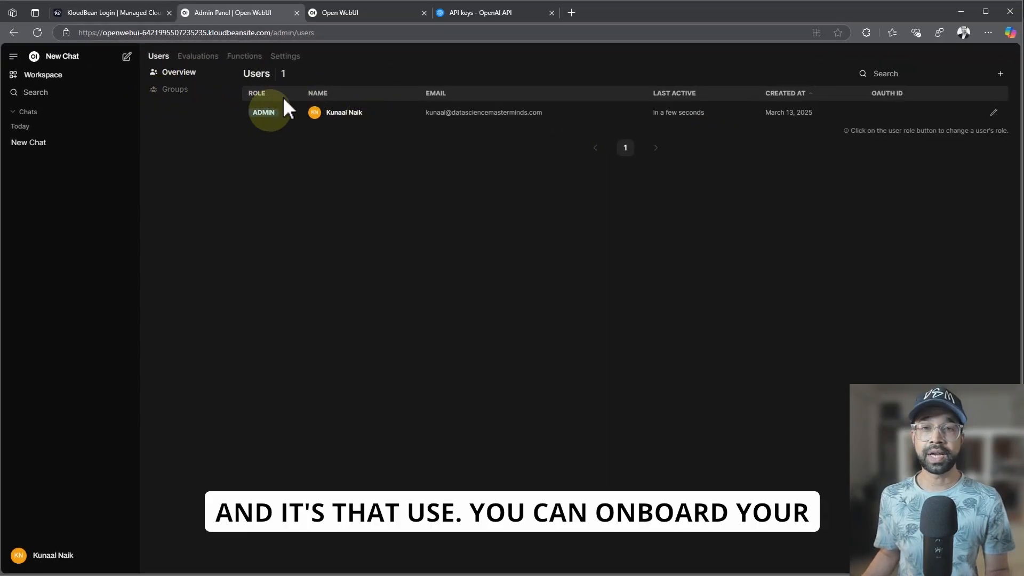
pyautogui.moveTo(350, 113)
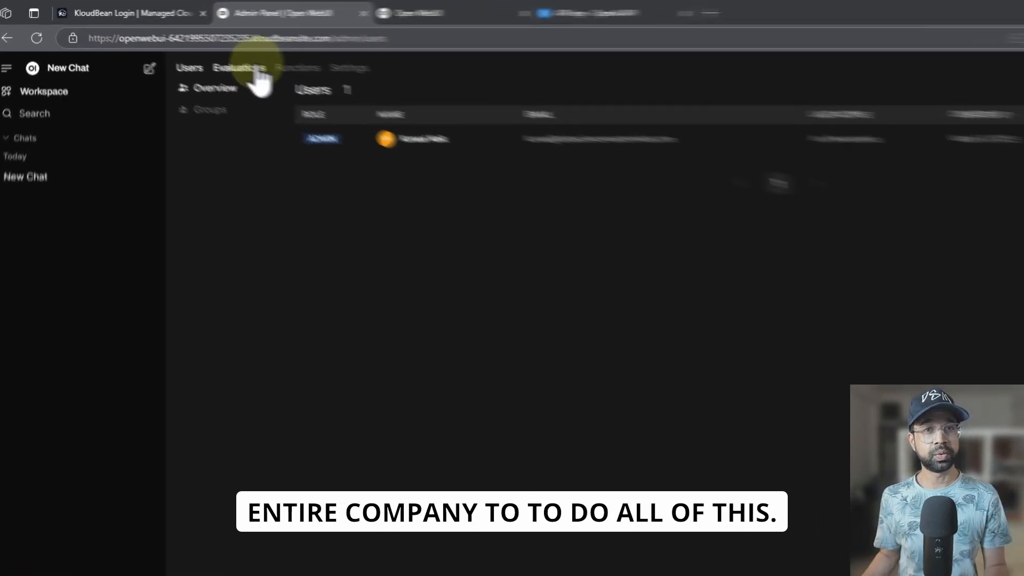
# Browse the four-model evaluations leaderboard, Functions, Prompts, and the empty custom Models list
pyautogui.click(238, 67)
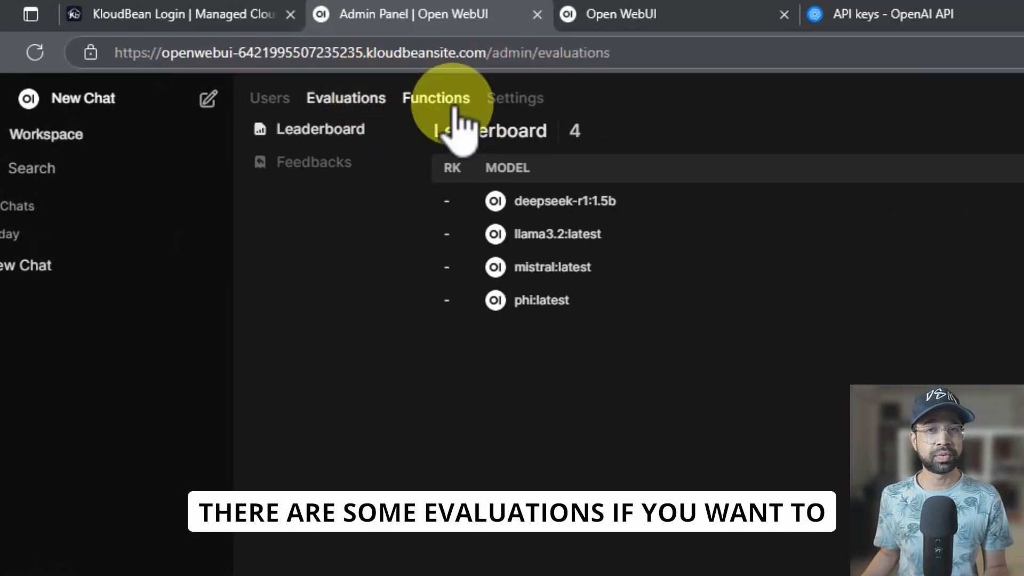
pyautogui.click(435, 99)
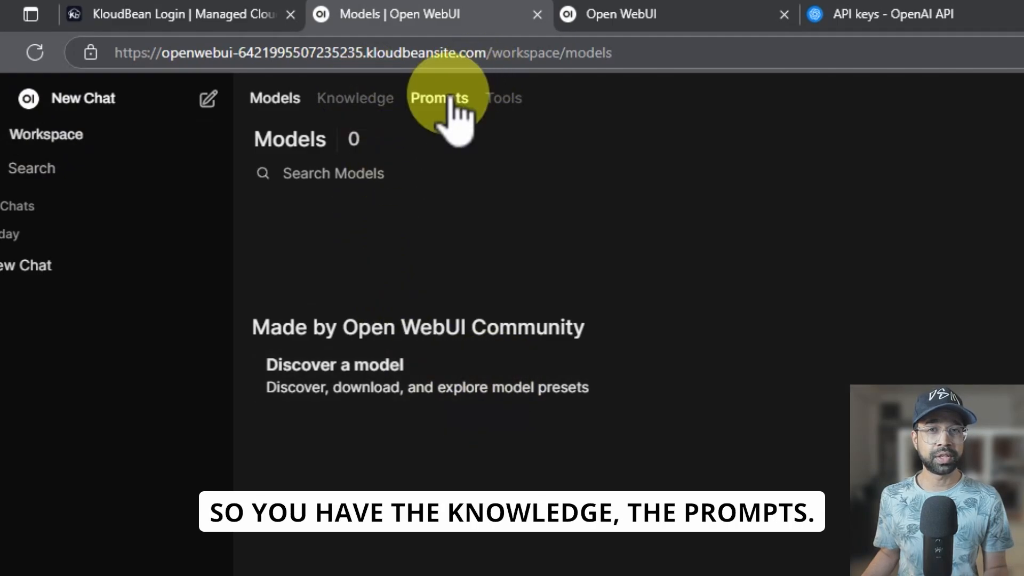
pyautogui.click(503, 98)
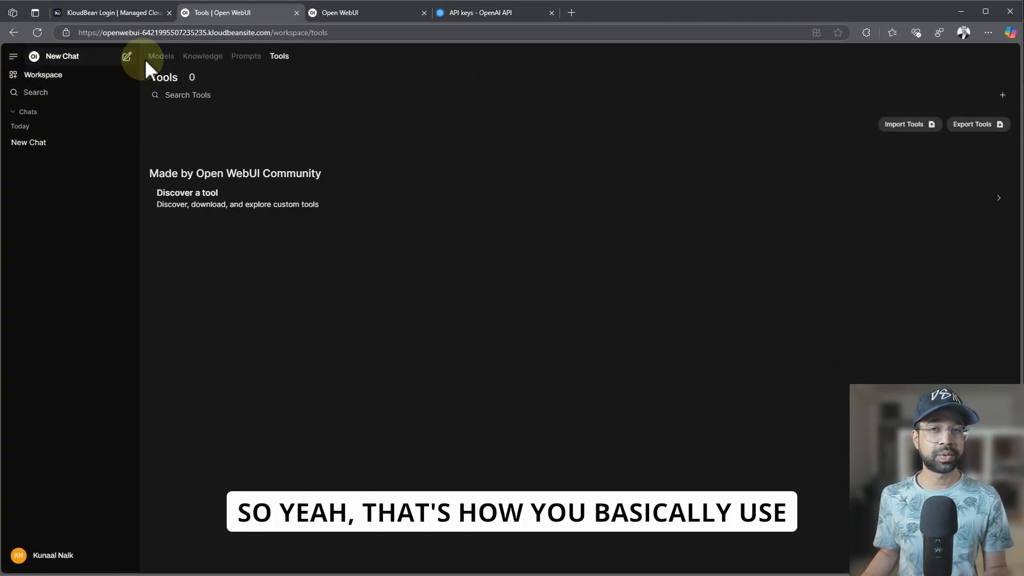
pyautogui.click(160, 56)
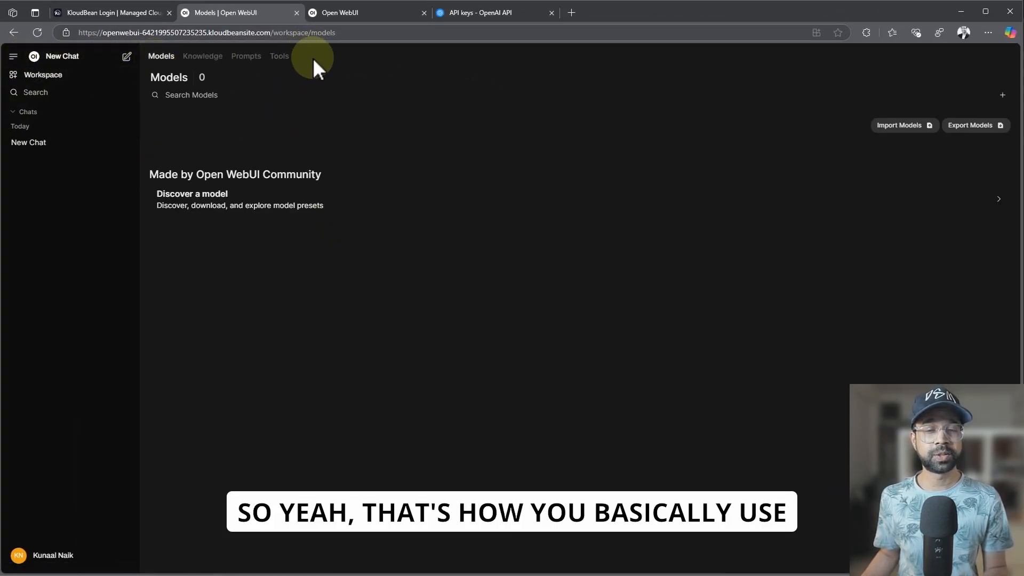